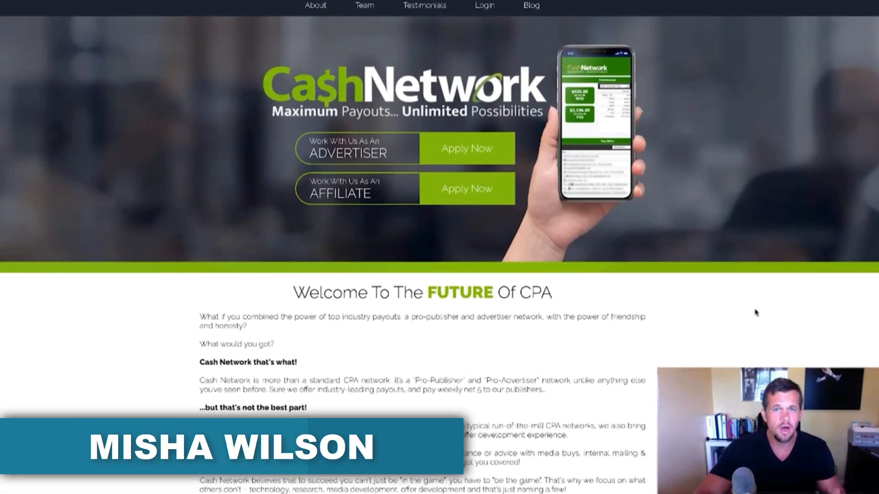
Log into the affiliate back office and show all 158 offers sorted by category.
scroll(up, 3)
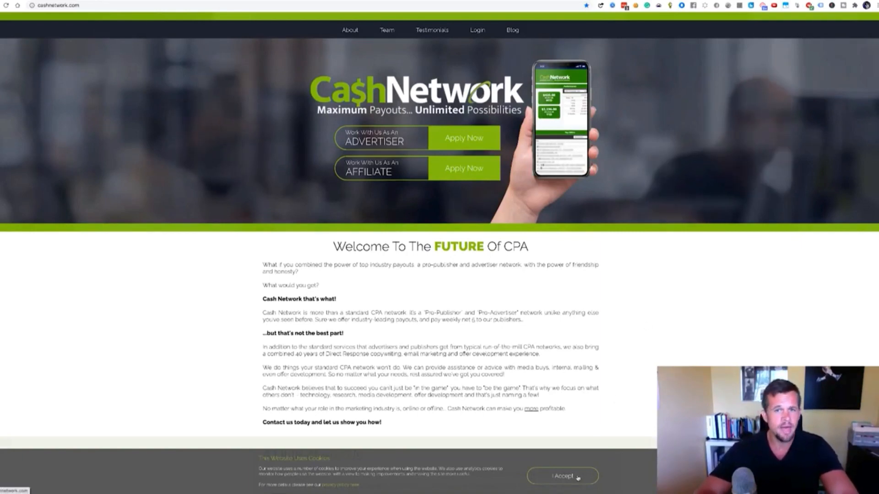
click(561, 476)
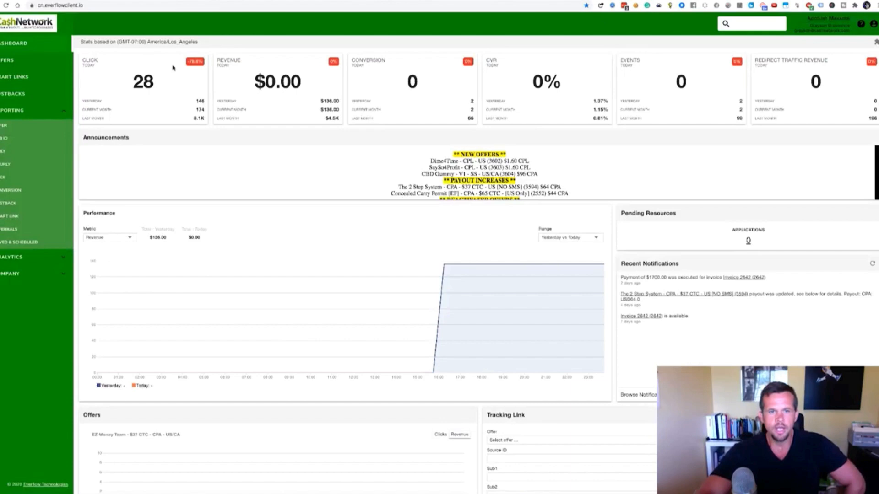
mouse_move(180, 94)
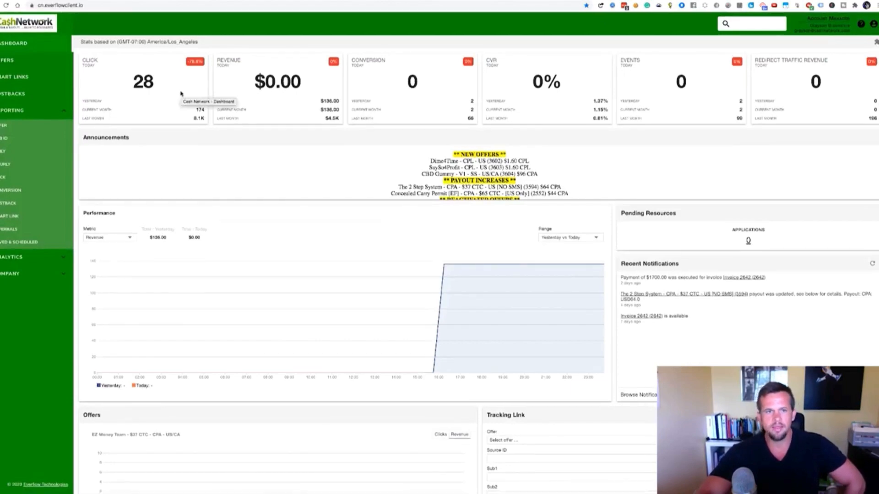
mouse_move(536, 348)
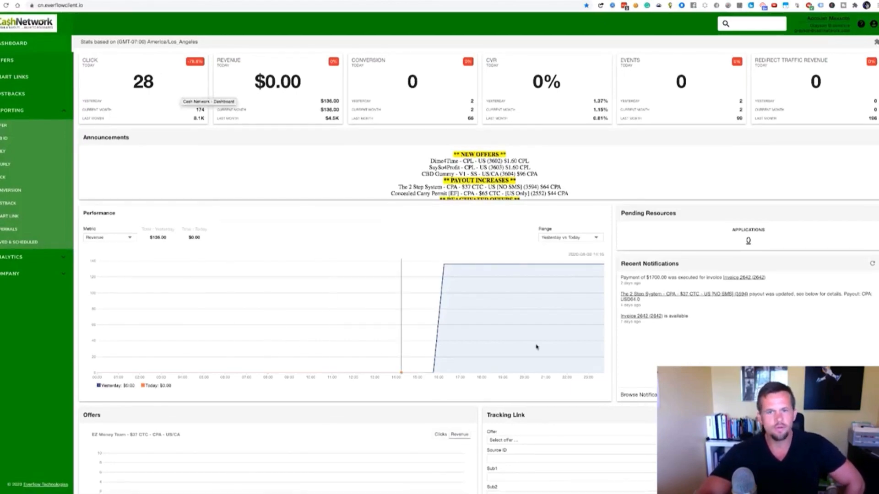
mouse_move(250, 274)
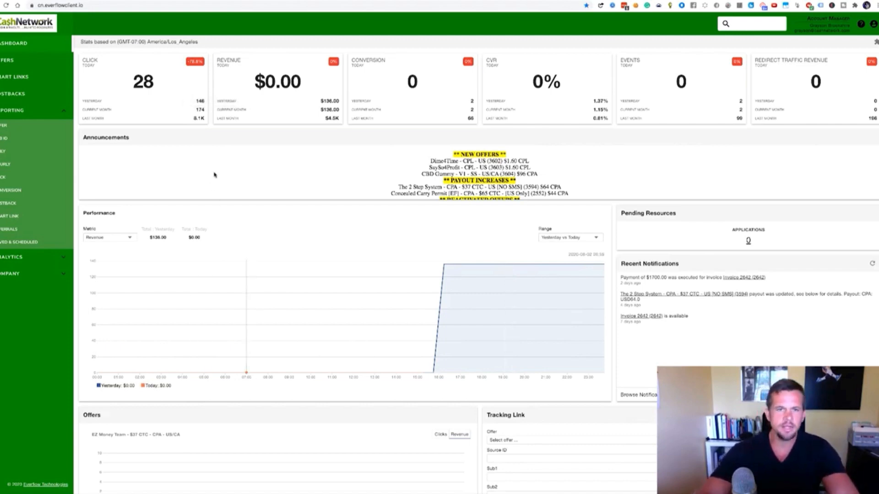
mouse_move(501, 82)
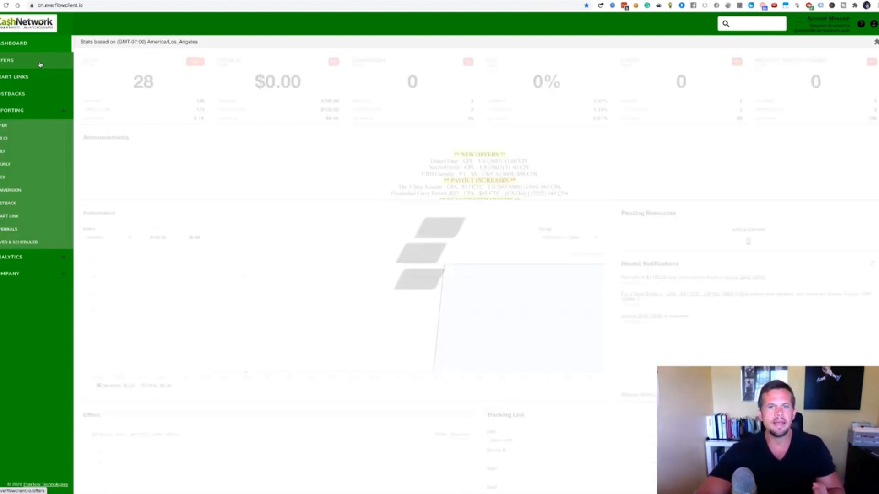
click(7, 61)
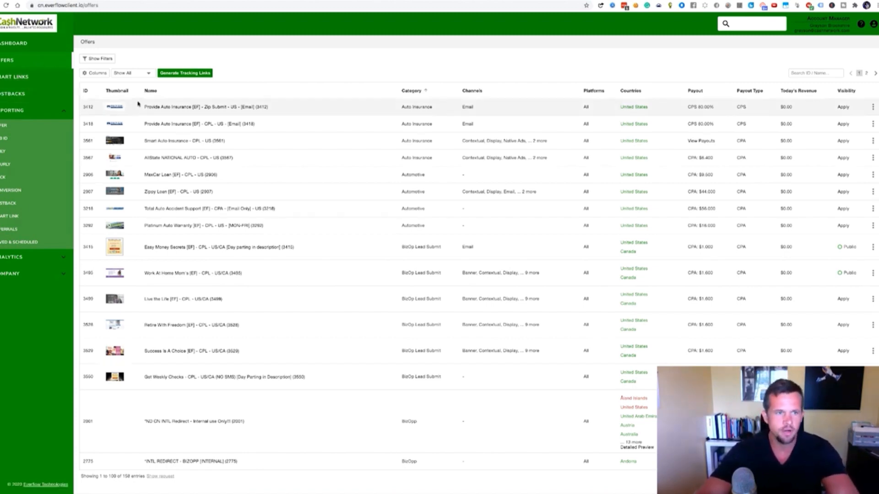
click(130, 72)
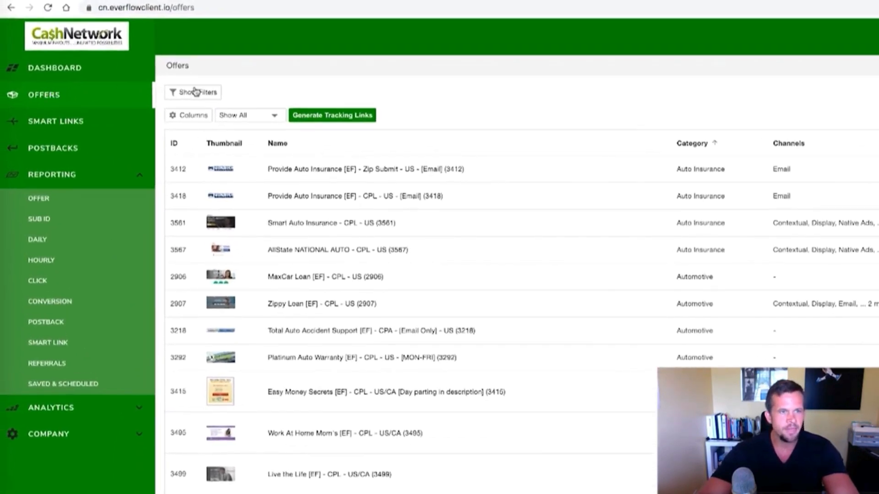
Show the offer filters and browse the Categories list without choosing one.
click(196, 92)
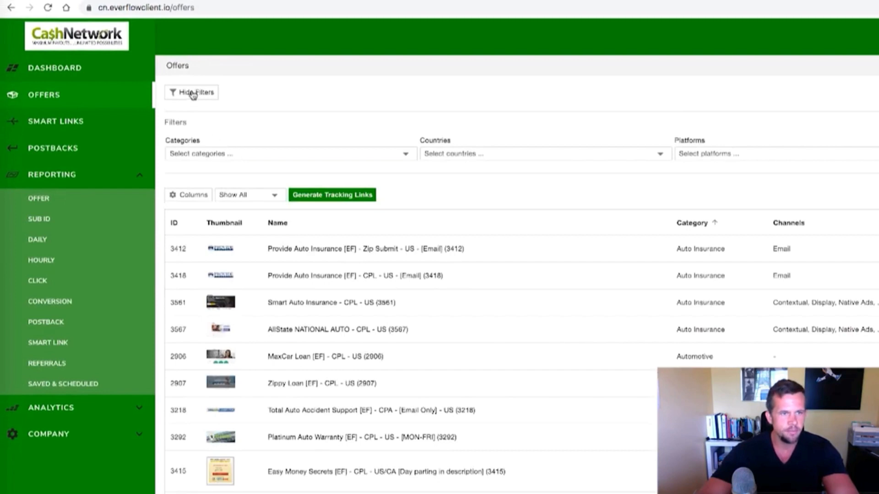
click(289, 153)
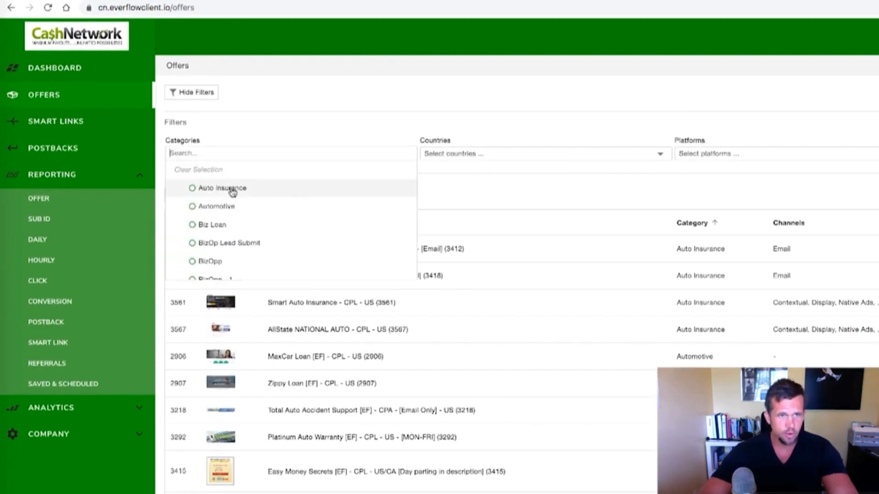
scroll(down, 3)
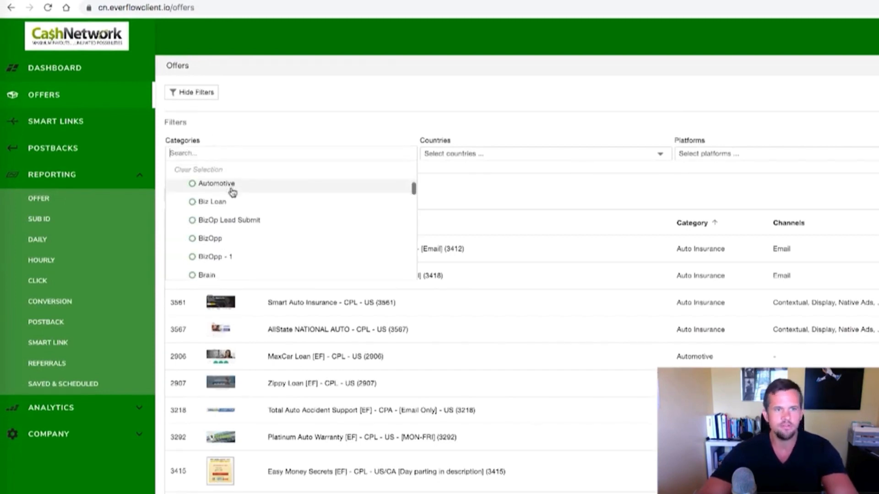
scroll(down, 3)
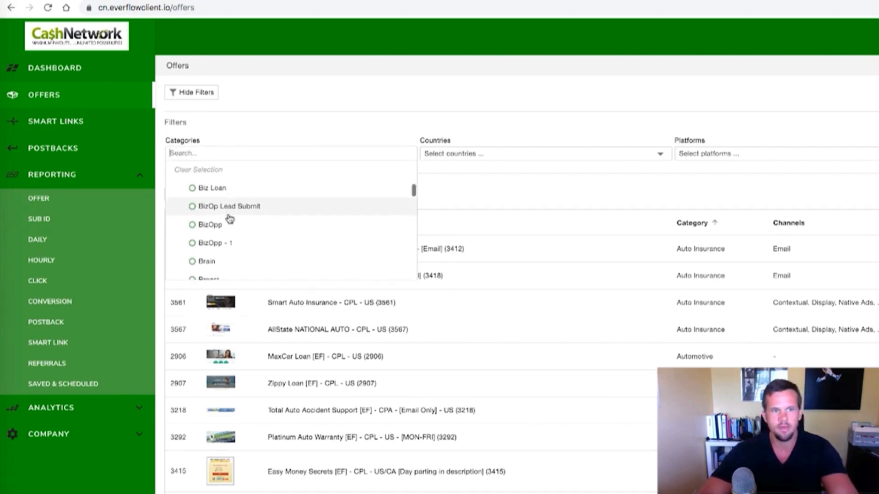
scroll(down, 3)
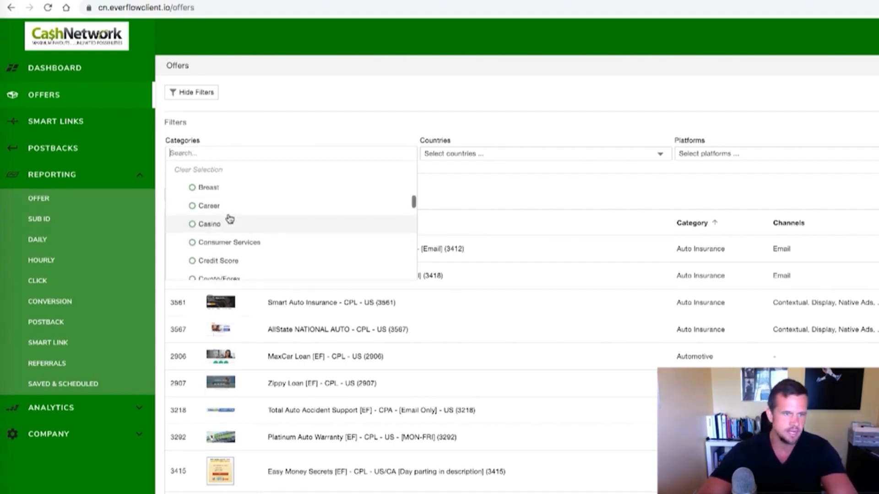
scroll(down, 3)
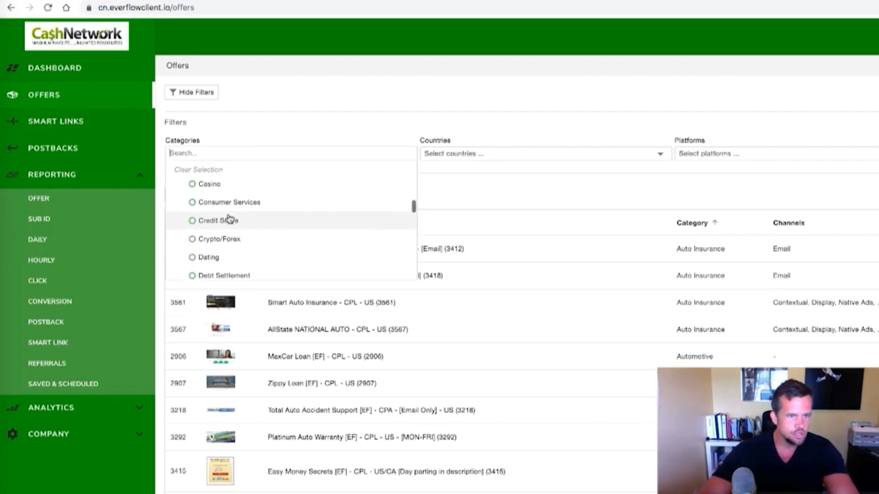
scroll(down, 3)
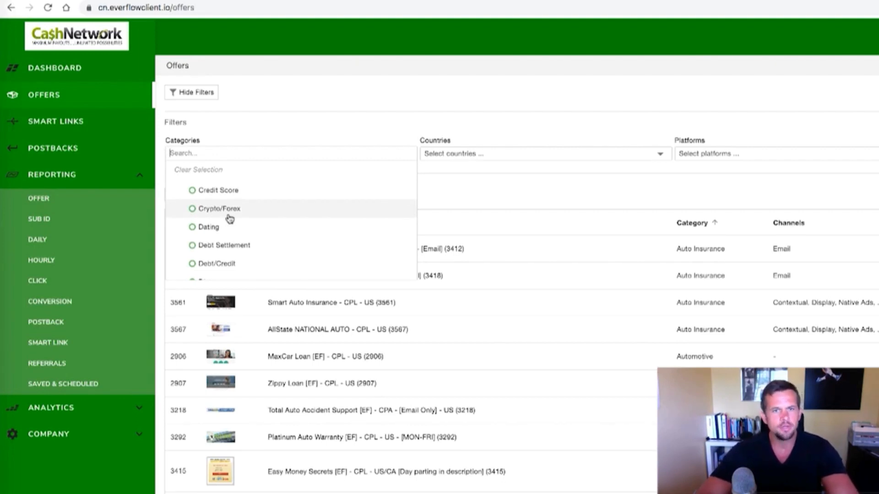
mouse_move(233, 210)
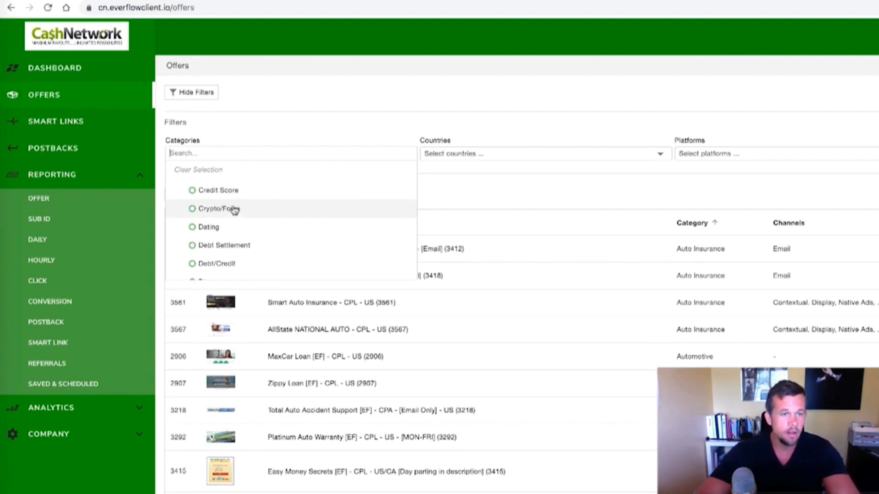
mouse_move(218, 212)
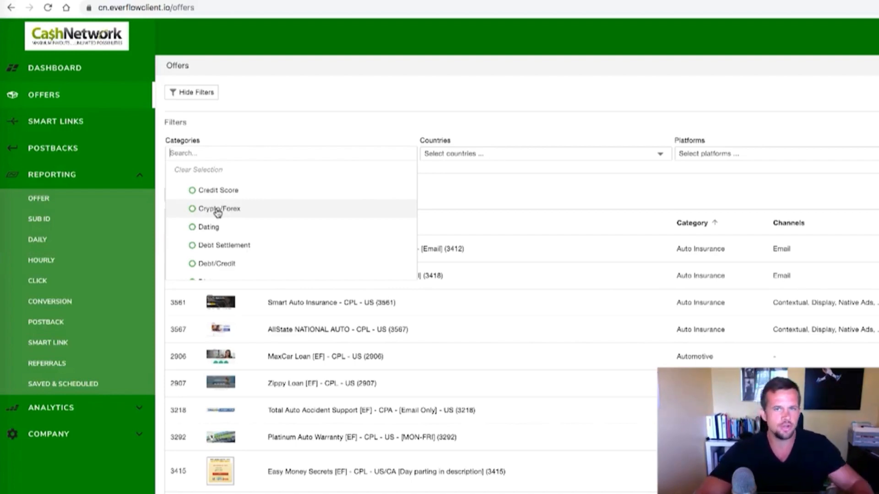
mouse_move(352, 101)
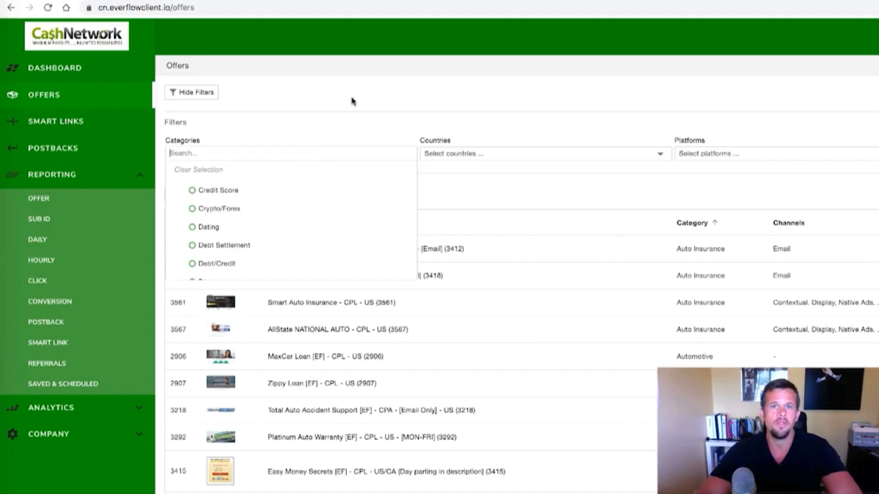
click(352, 101)
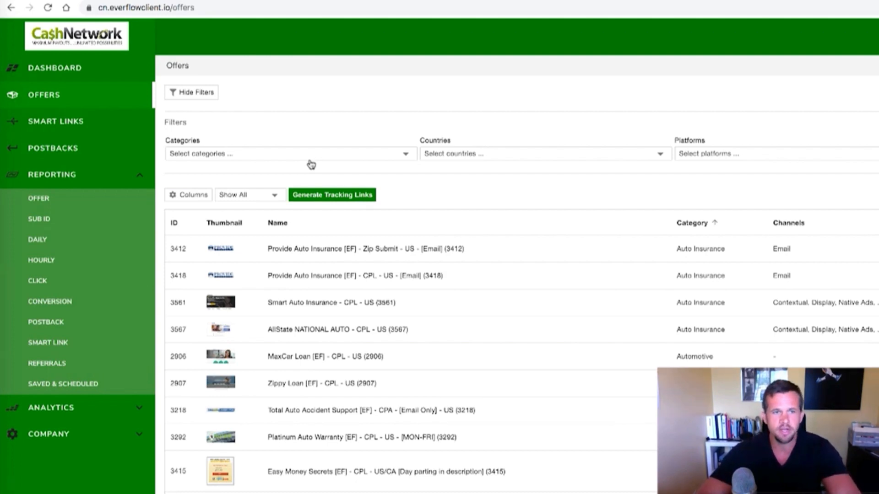
mouse_move(311, 164)
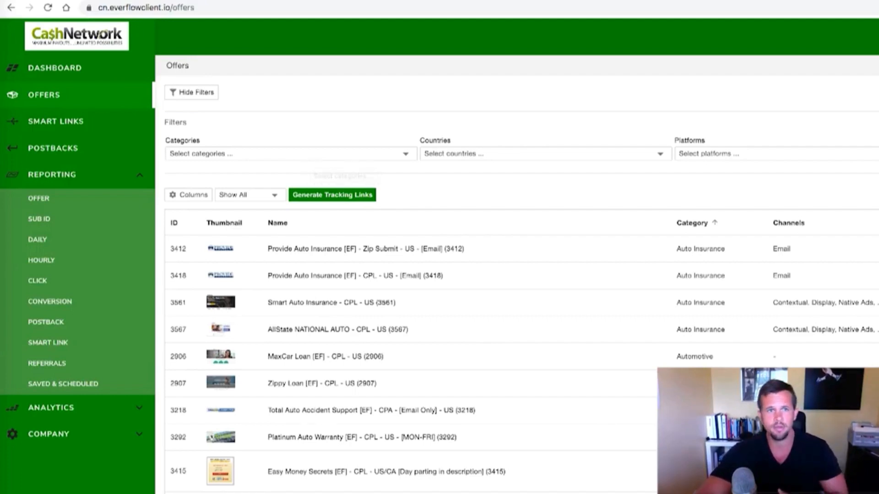
Run the offer report for 07/01/2020–08/02/2020 showing $4,676.00 revenue and $0.59 RPC.
click(39, 199)
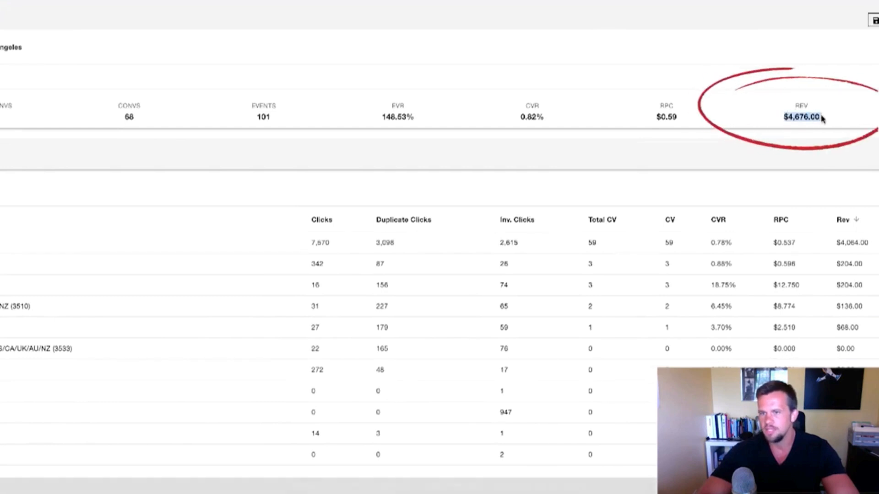
mouse_move(657, 134)
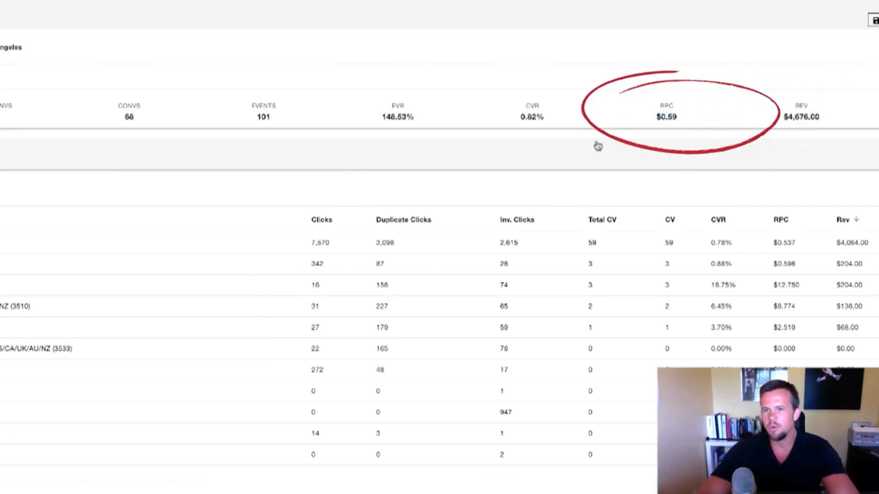
mouse_move(465, 120)
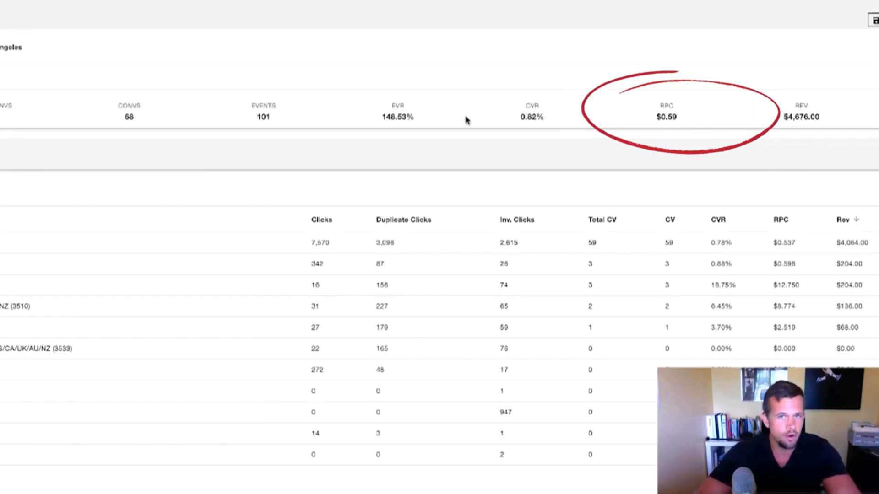
mouse_move(695, 79)
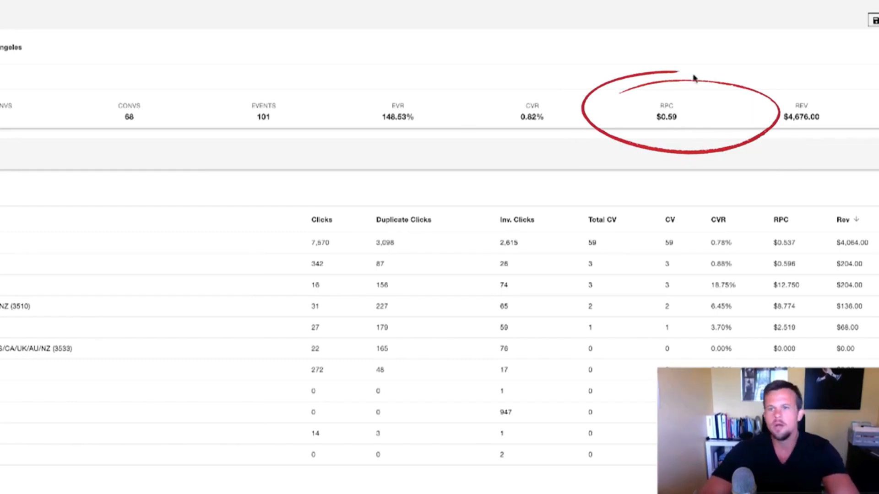
mouse_move(610, 142)
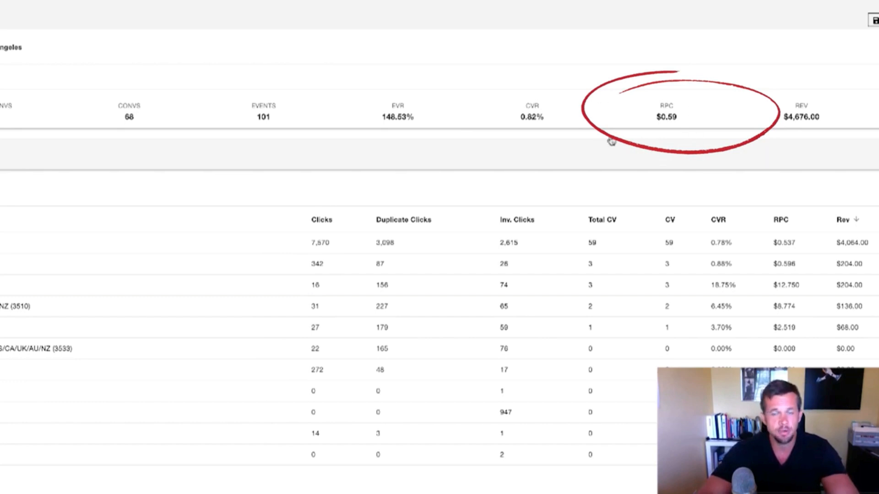
mouse_move(643, 166)
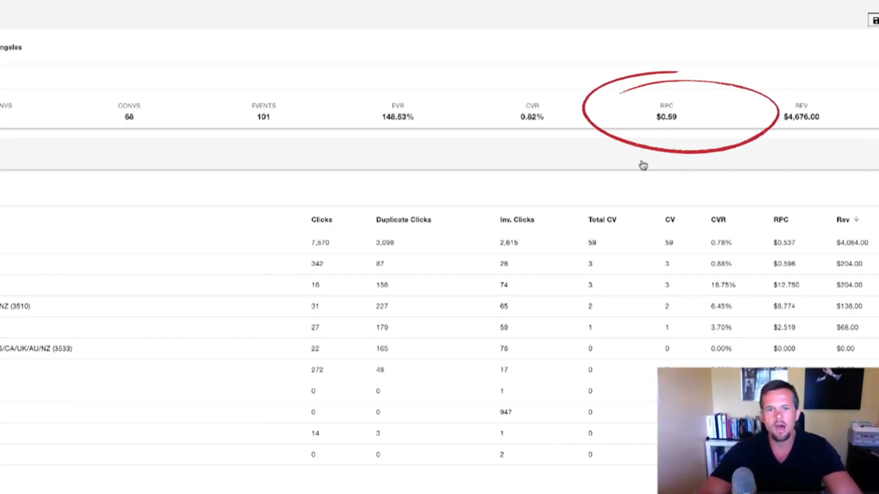
scroll(up, 3)
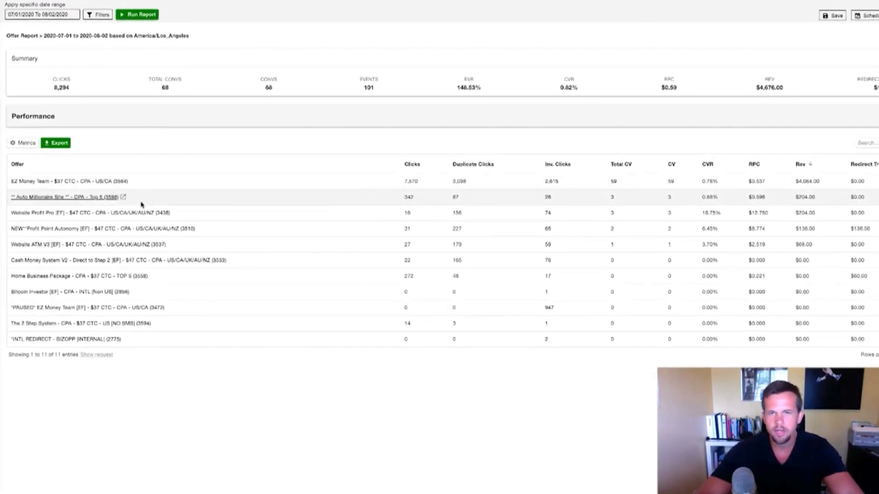
mouse_move(208, 194)
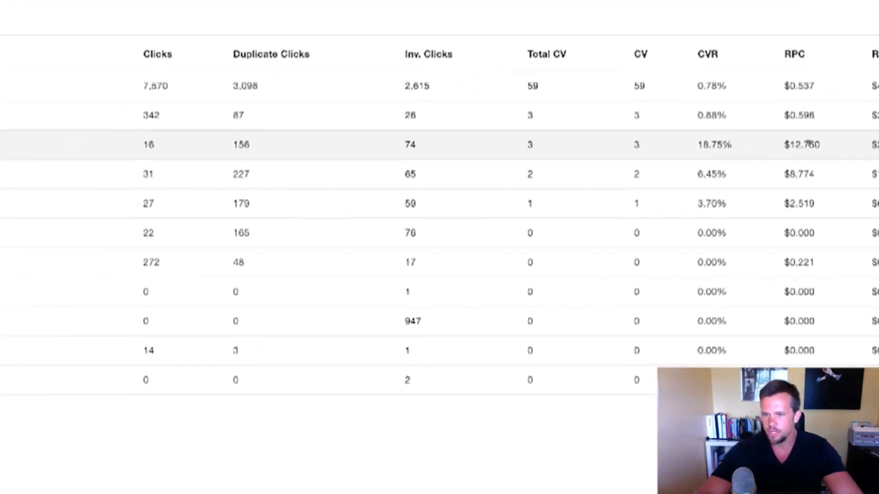
scroll(up, 3)
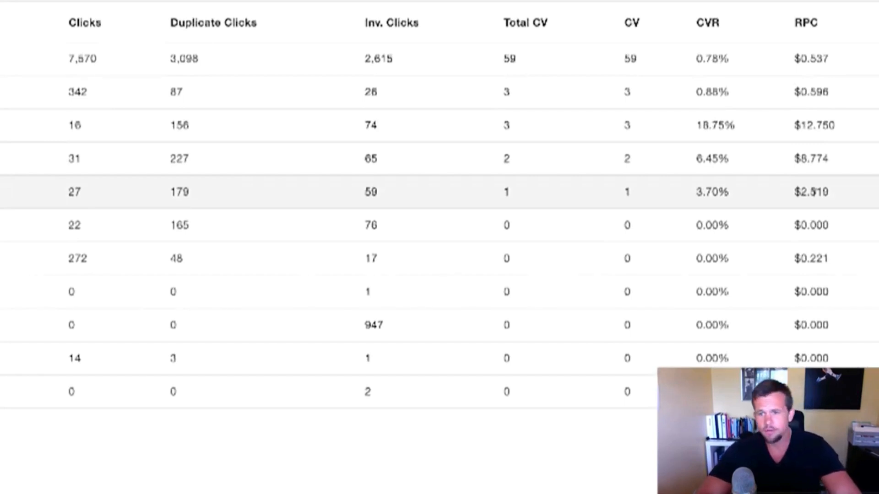
mouse_move(813, 146)
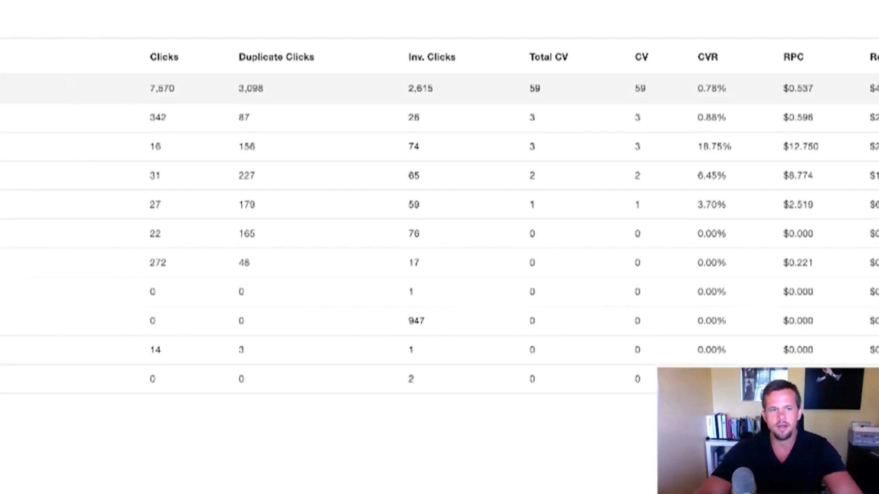
scroll(up, 3)
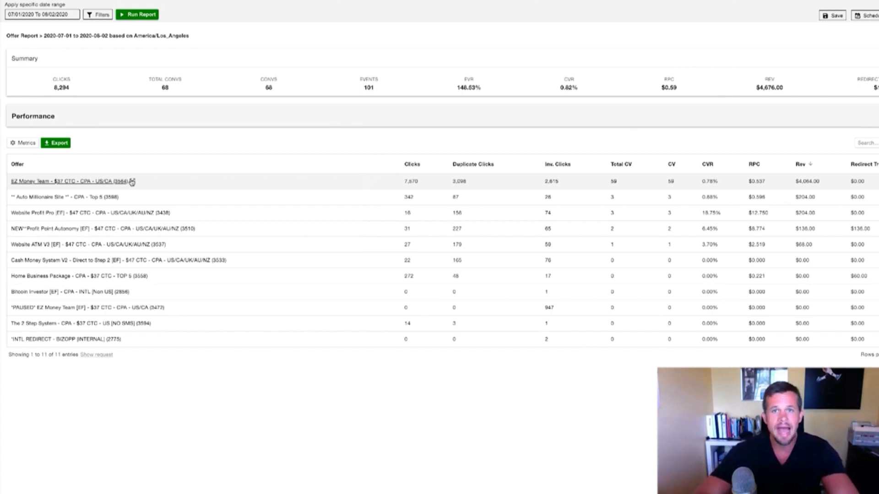
scroll(down, 3)
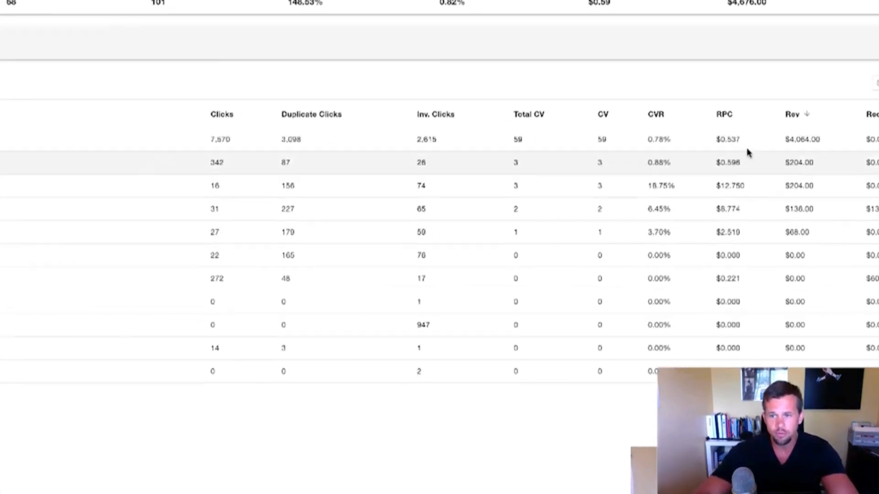
scroll(up, 3)
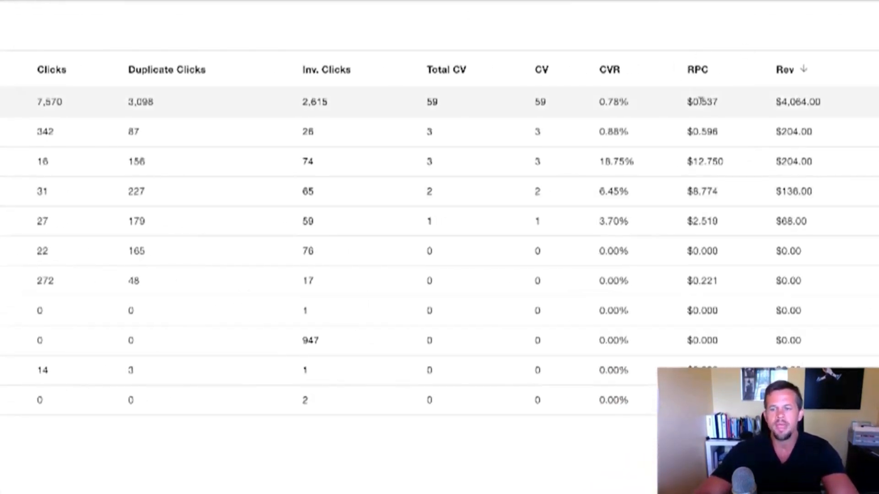
mouse_move(683, 94)
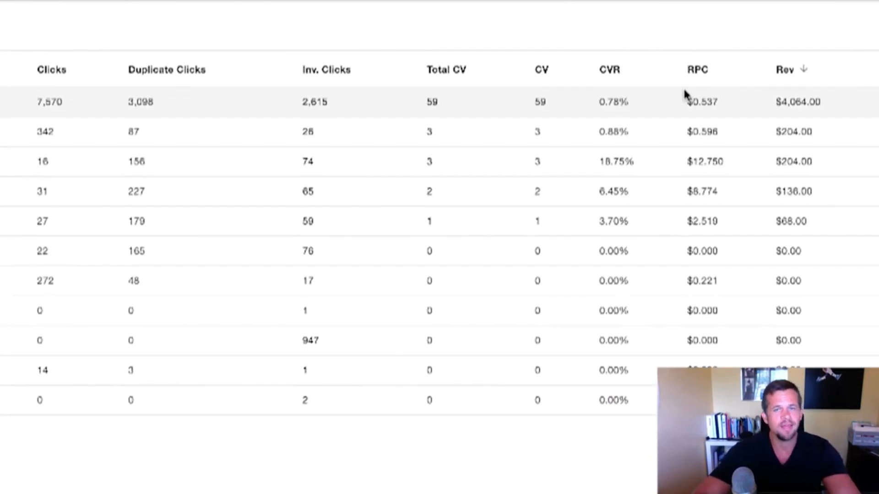
click(698, 70)
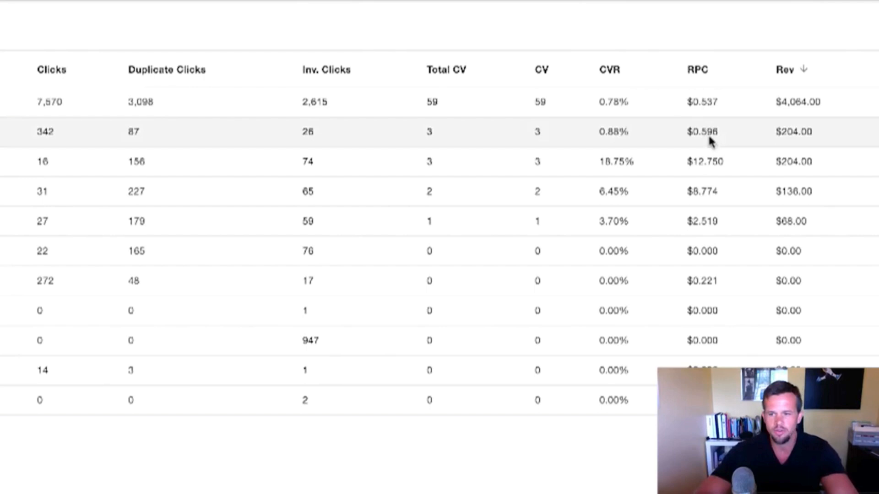
mouse_move(689, 124)
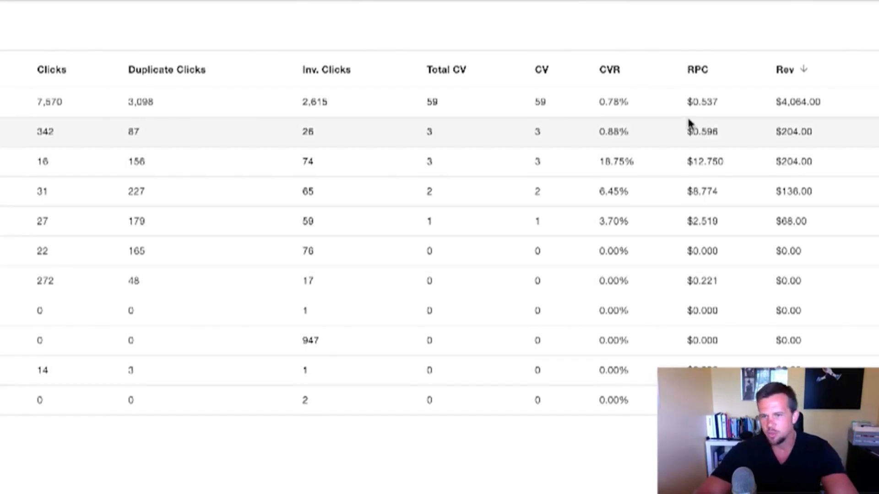
mouse_move(687, 123)
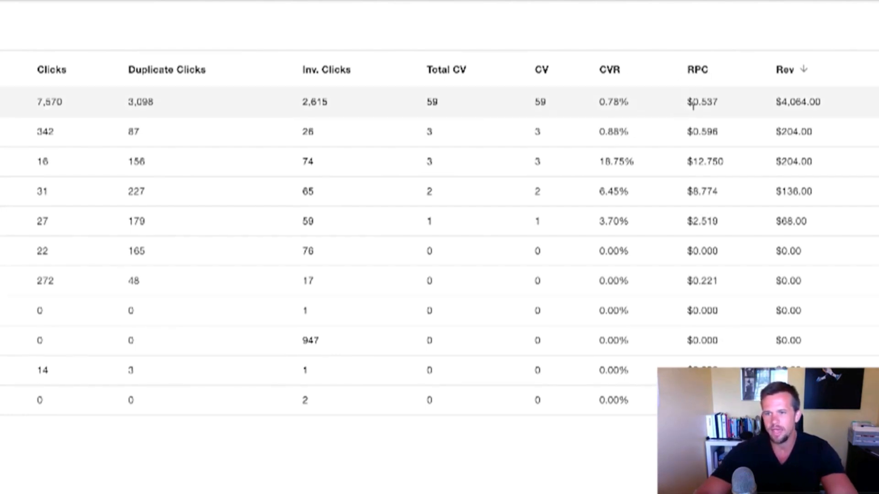
click(697, 69)
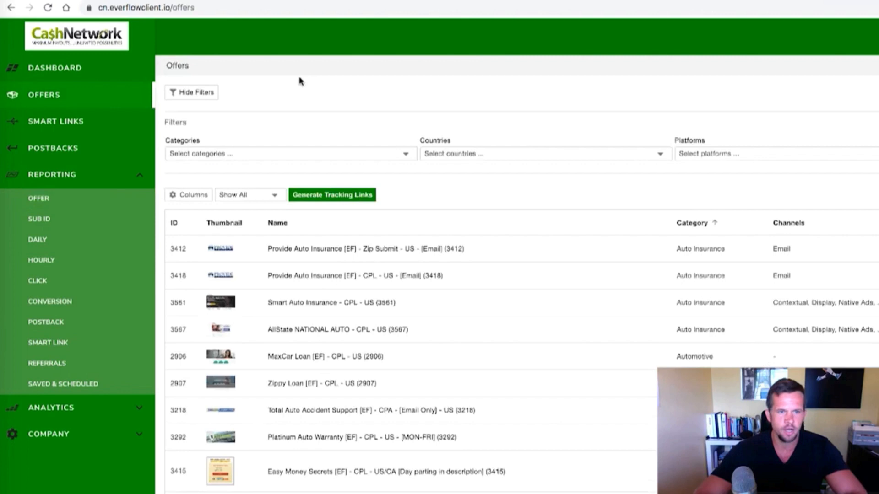
Filter the offers list to the BizOpp category and review the matching offers.
scroll(down, 3)
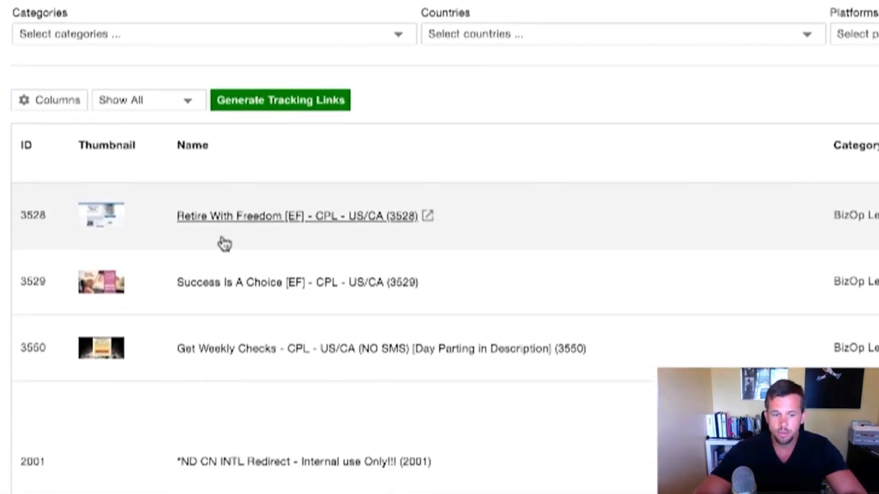
scroll(down, 3)
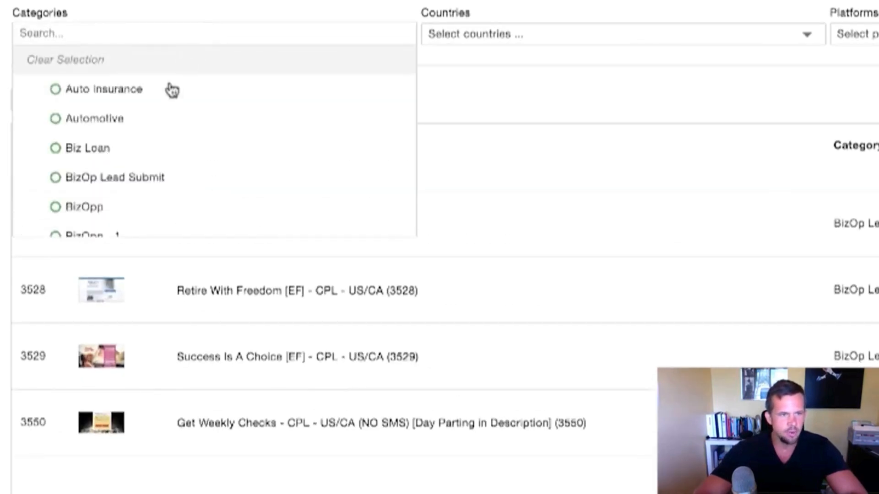
click(84, 207)
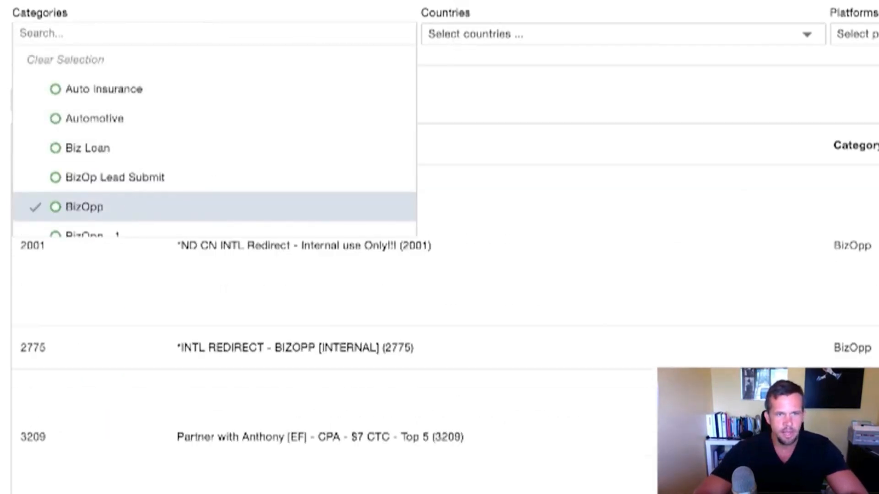
click(84, 207)
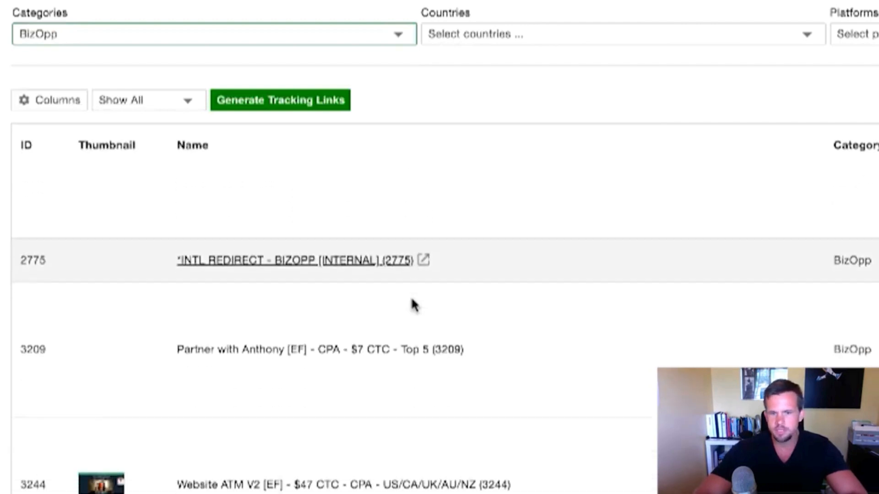
scroll(down, 3)
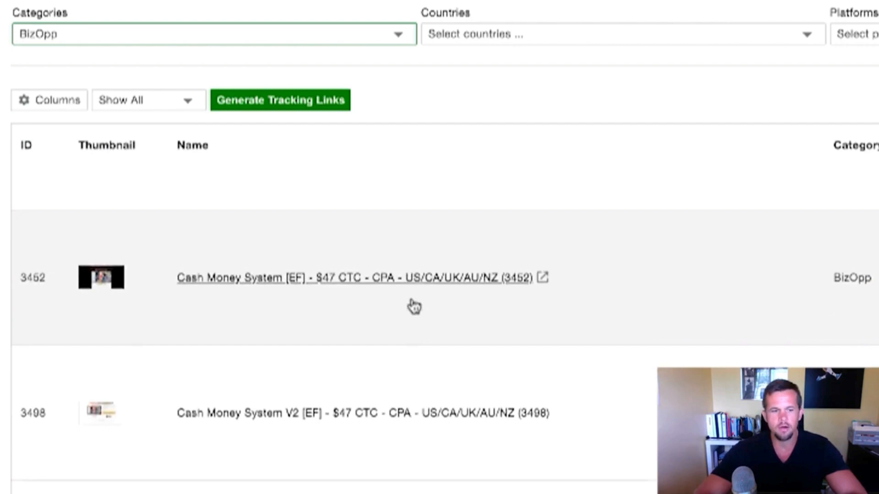
scroll(down, 3)
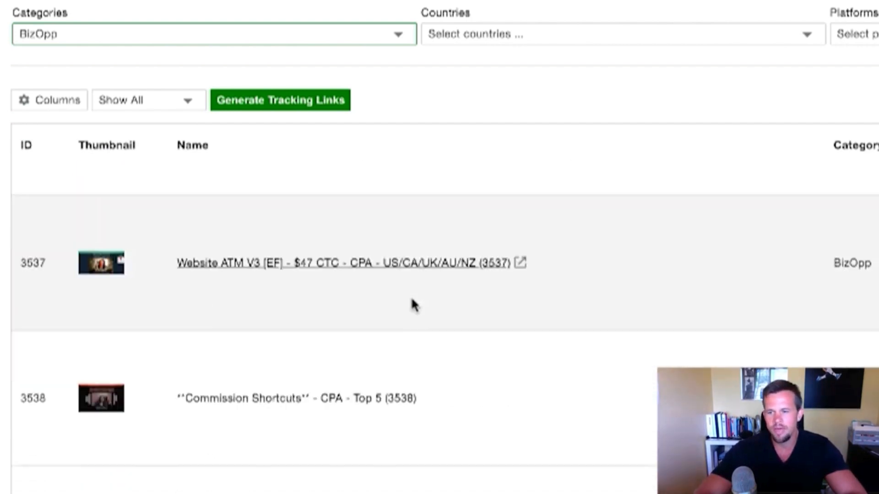
scroll(down, 3)
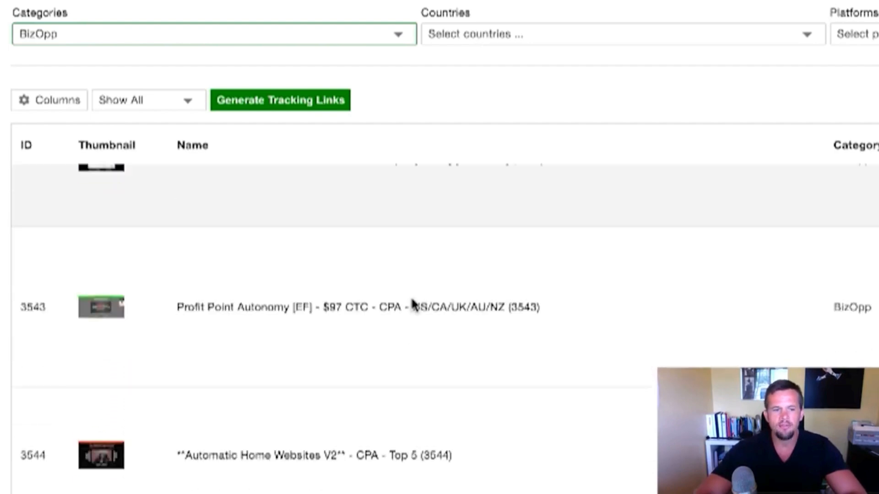
scroll(down, 3)
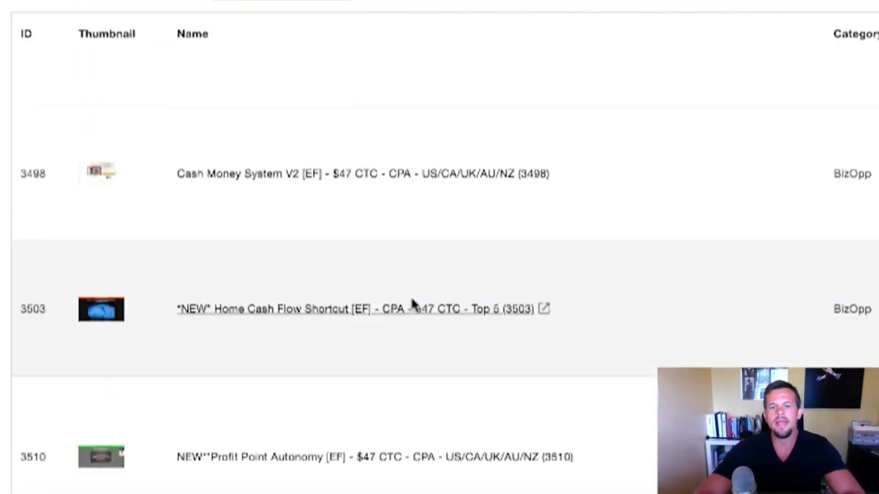
scroll(up, 3)
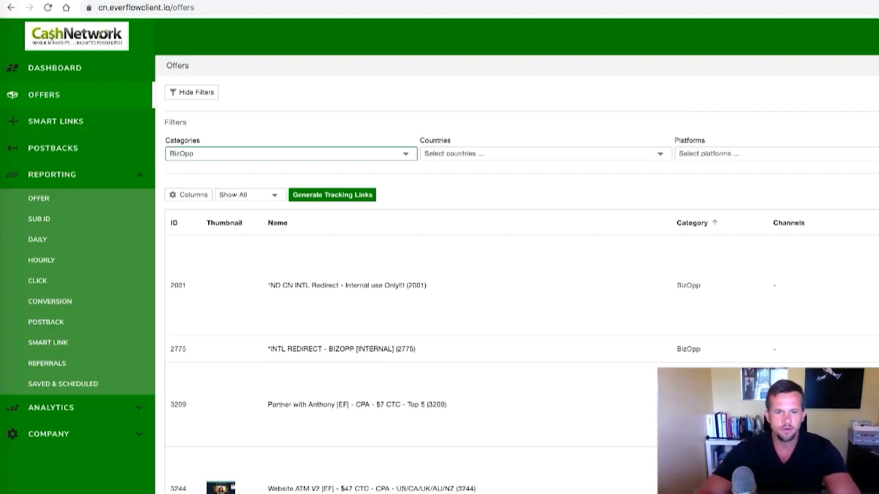
mouse_move(458, 173)
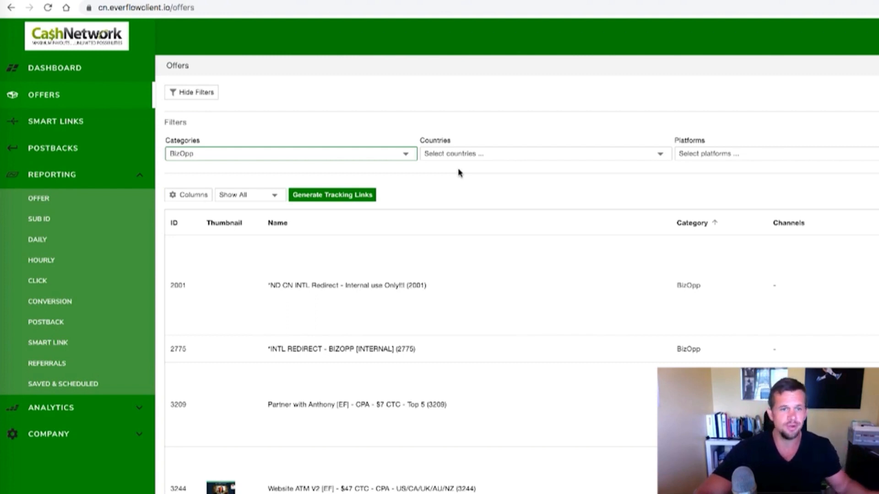
mouse_move(459, 171)
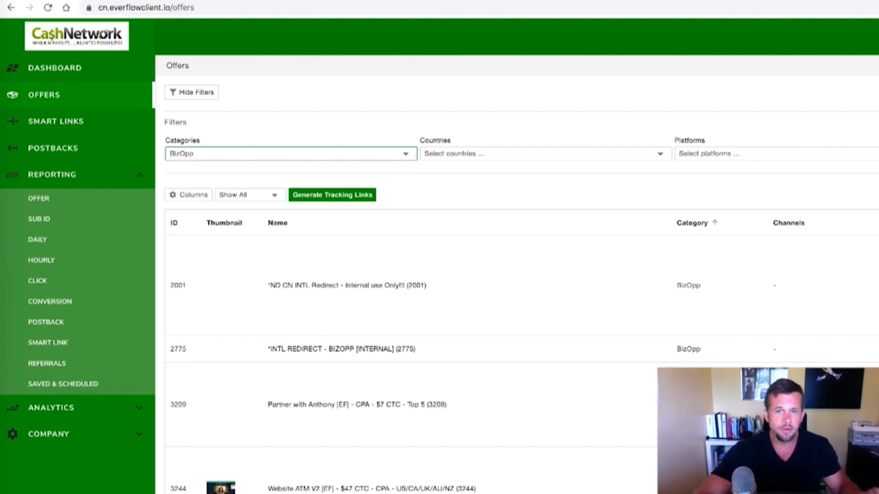
click(39, 198)
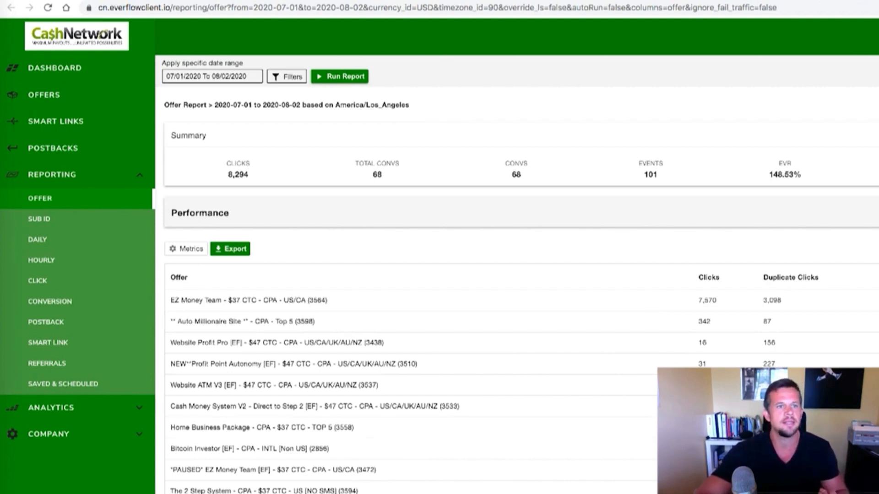
click(44, 95)
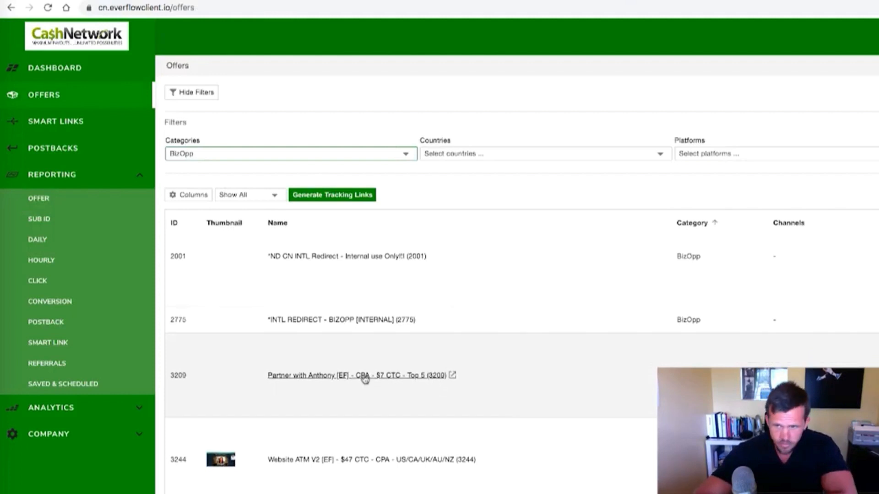
scroll(down, 3)
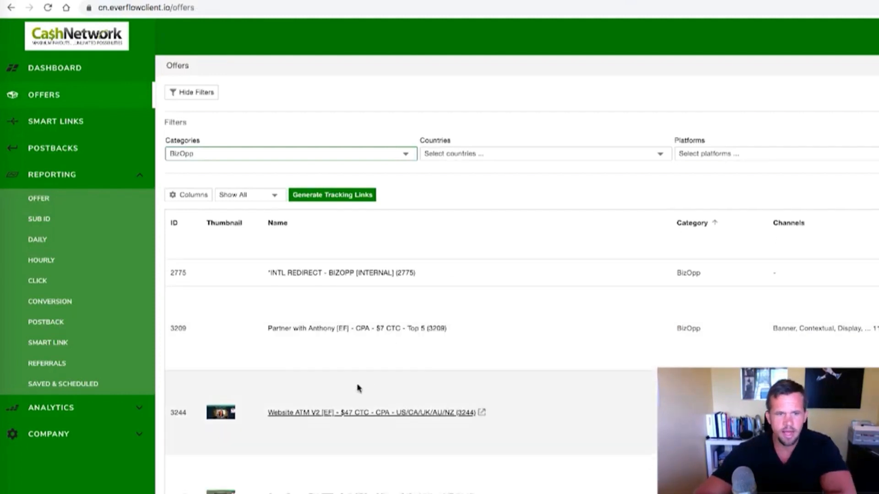
mouse_move(336, 422)
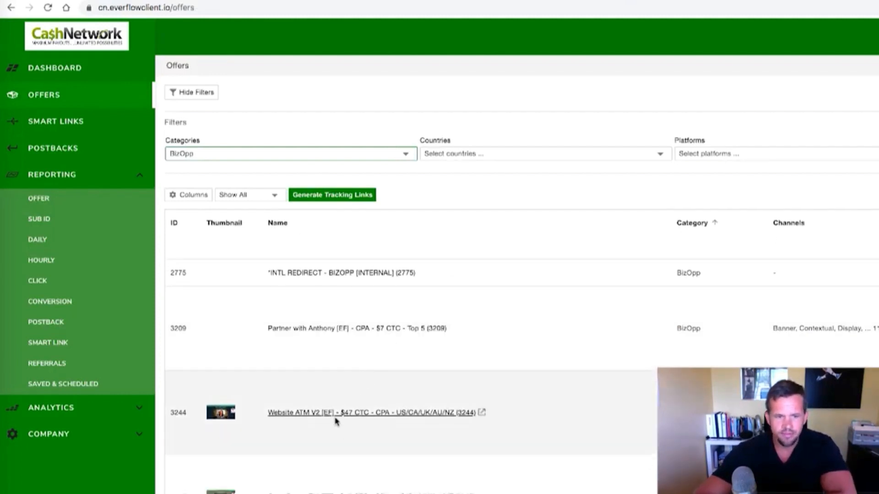
mouse_move(357, 420)
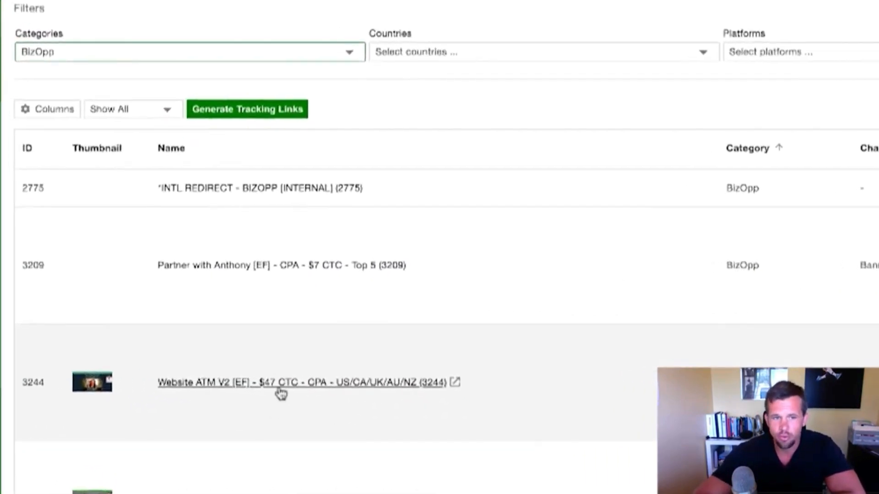
mouse_move(259, 395)
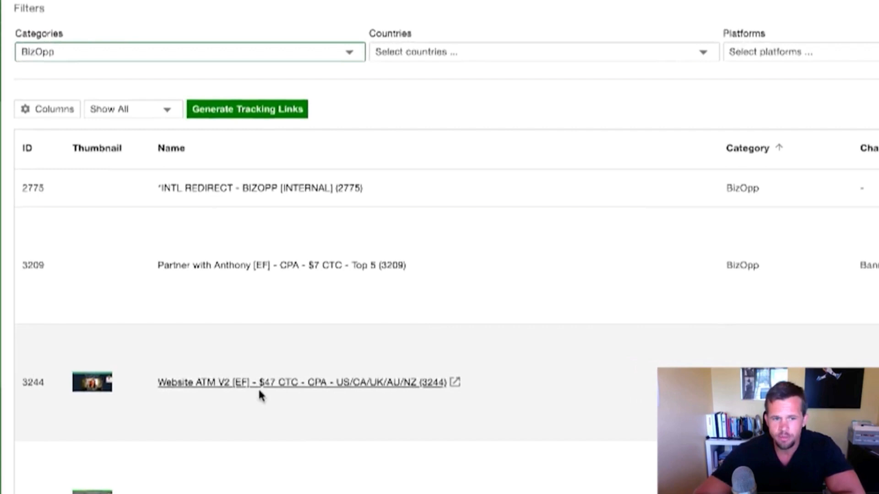
scroll(down, 3)
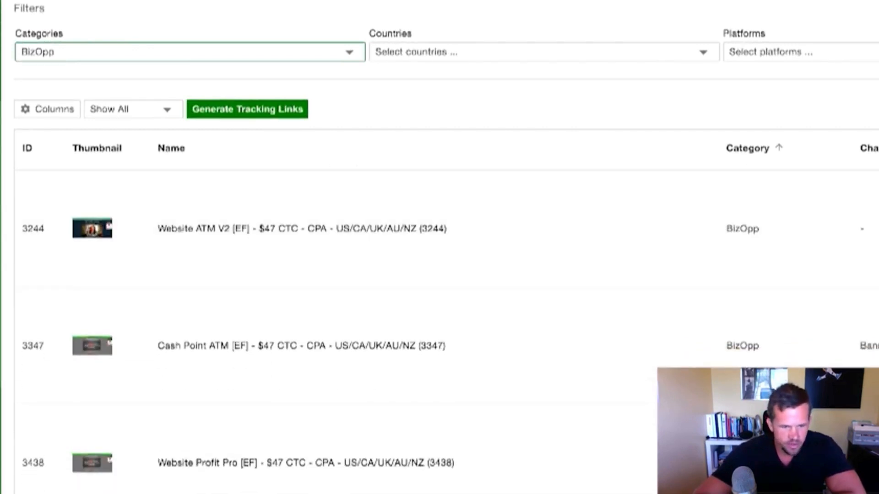
scroll(down, 3)
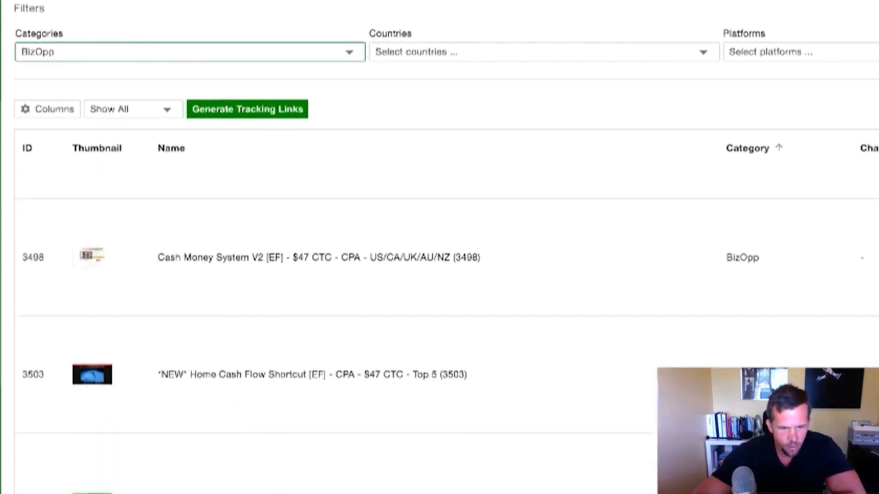
scroll(down, 3)
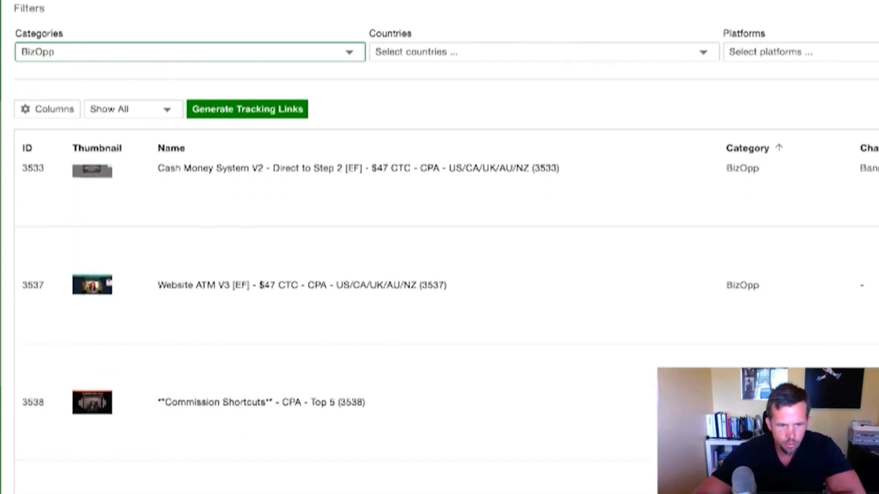
scroll(down, 3)
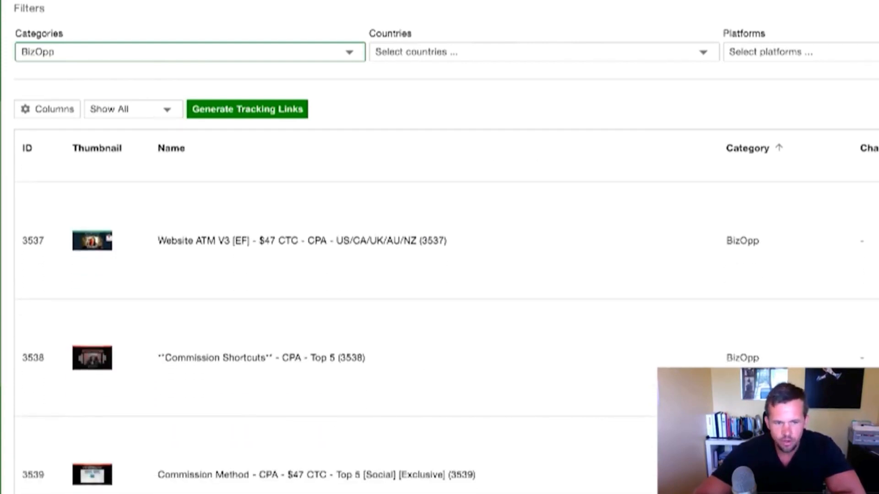
scroll(down, 3)
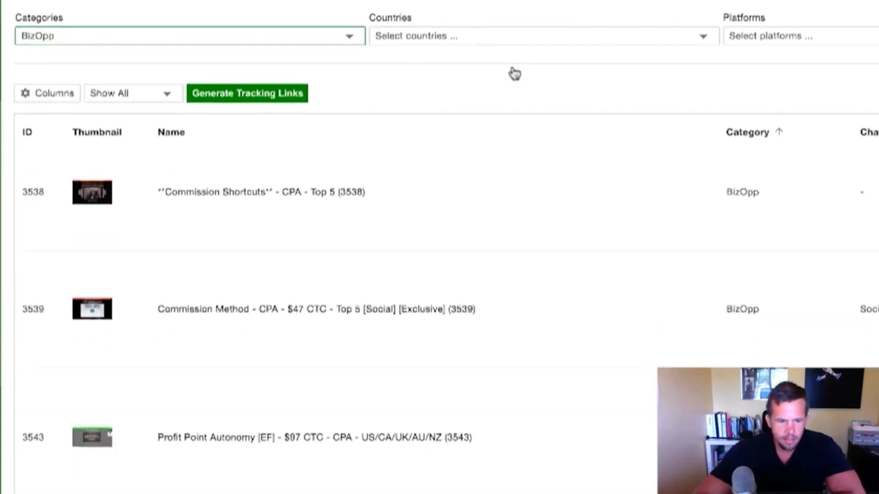
scroll(down, 3)
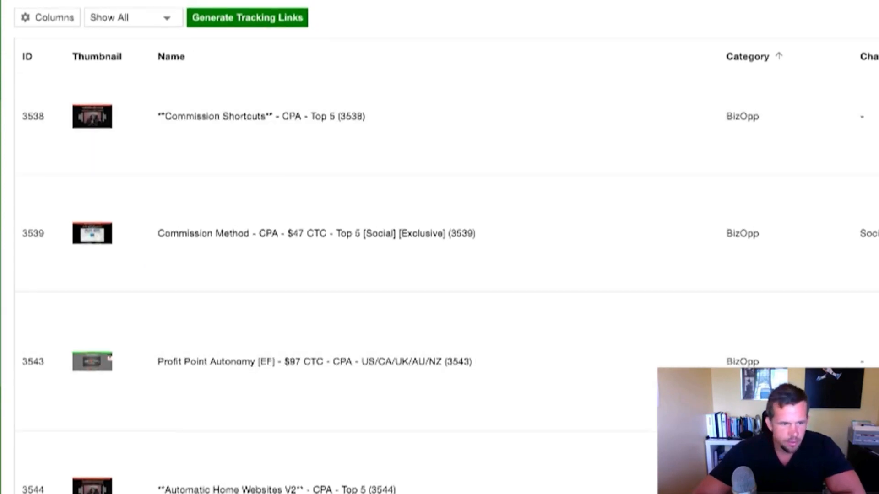
scroll(up, 3)
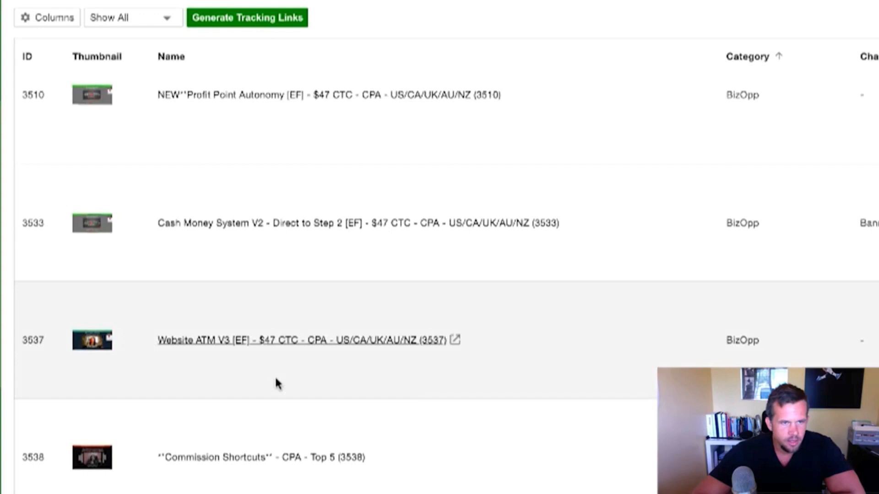
scroll(up, 3)
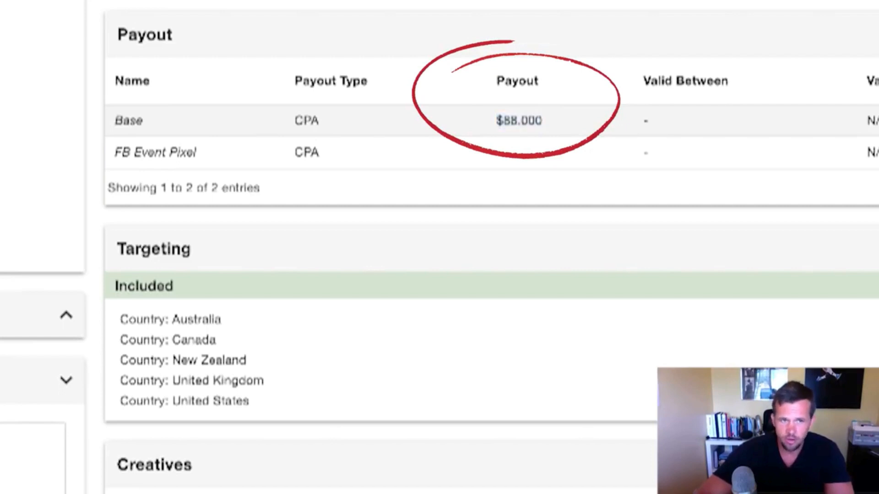
mouse_move(496, 132)
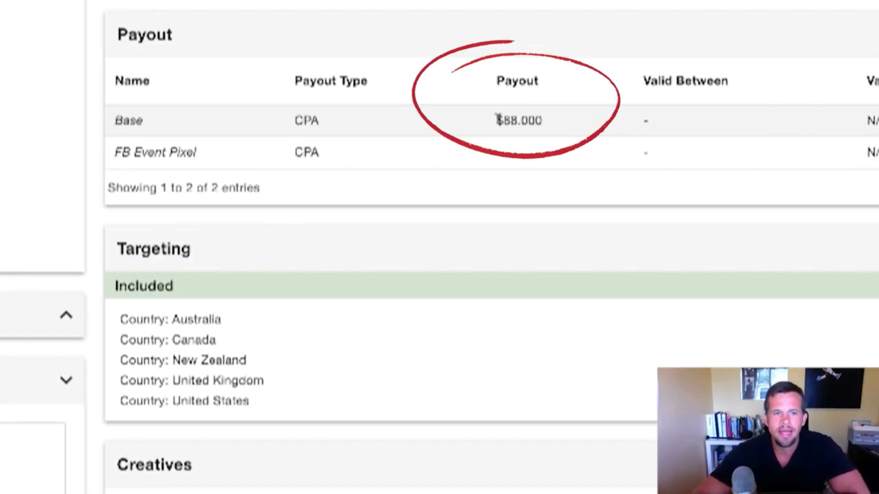
mouse_move(98, 155)
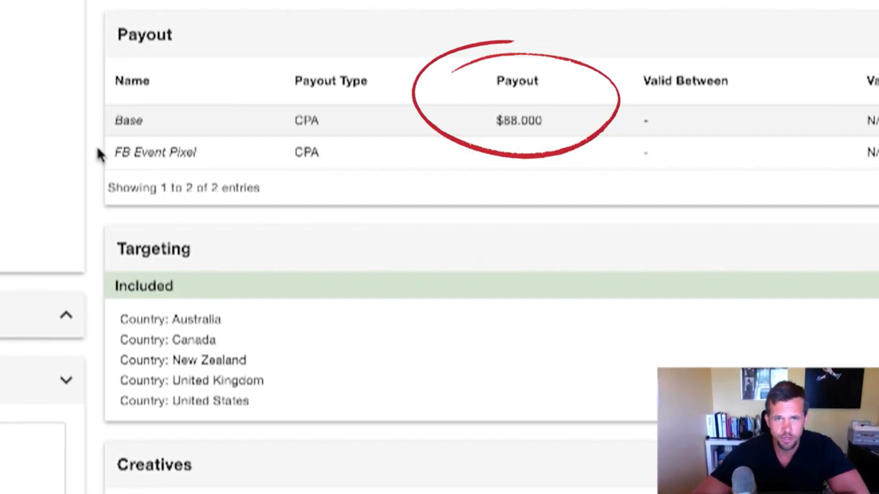
Review the offer's $88 Base payout before the empty 08/02/2020 report.
scroll(down, 3)
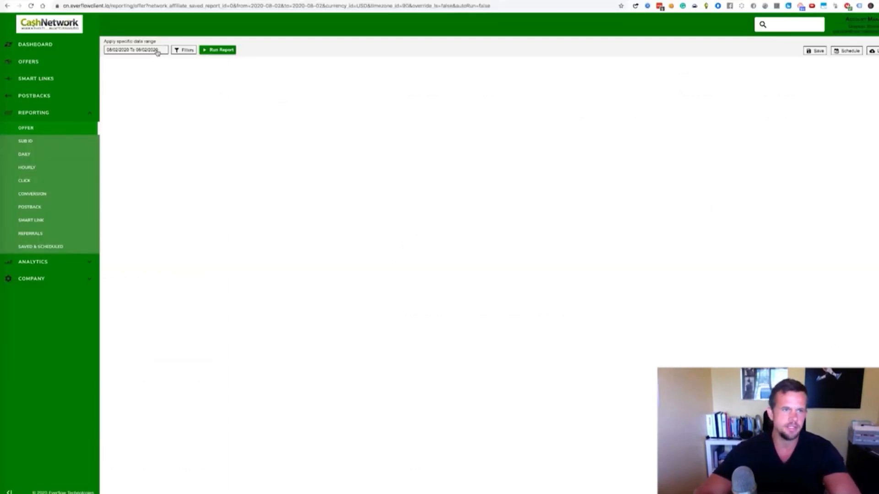
Set the report range to 10/01/2019–08/02/2020 and run it, showing 63,271 clicks and 531 conversions.
click(134, 50)
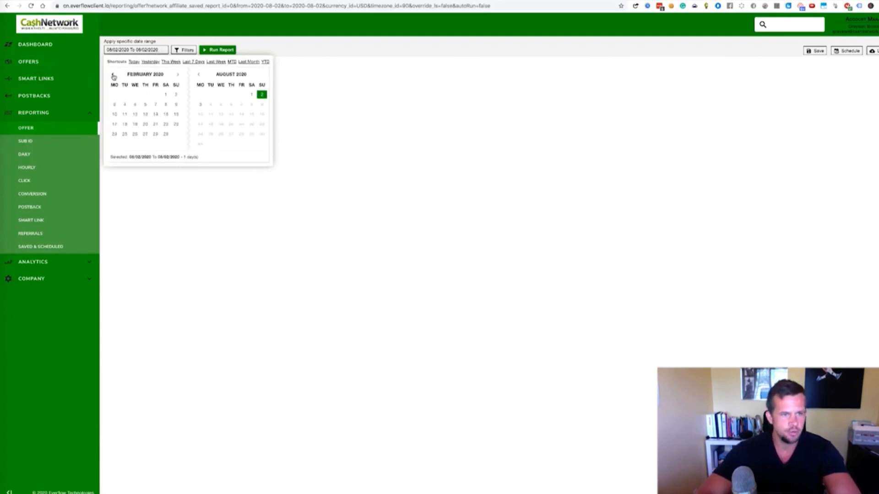
click(112, 75)
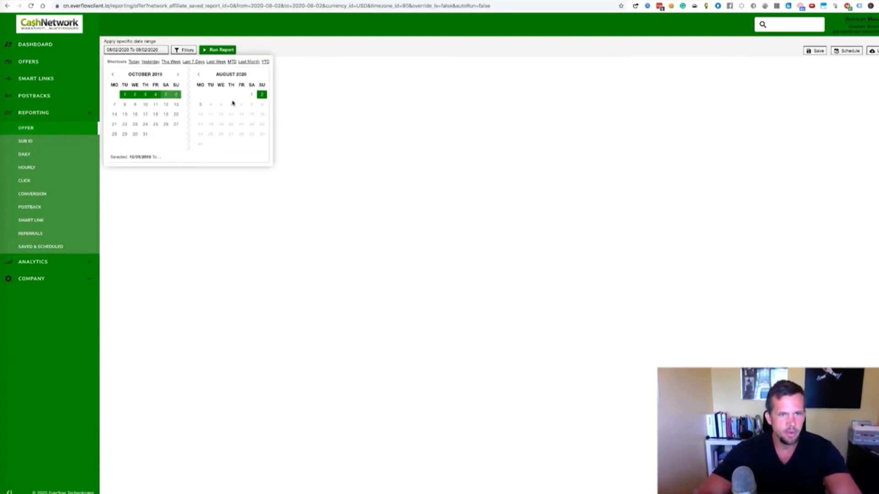
click(217, 50)
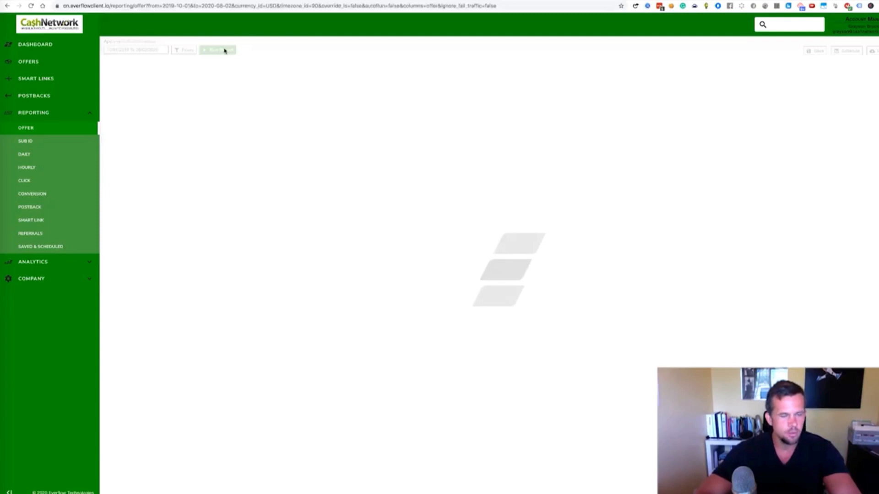
mouse_move(253, 59)
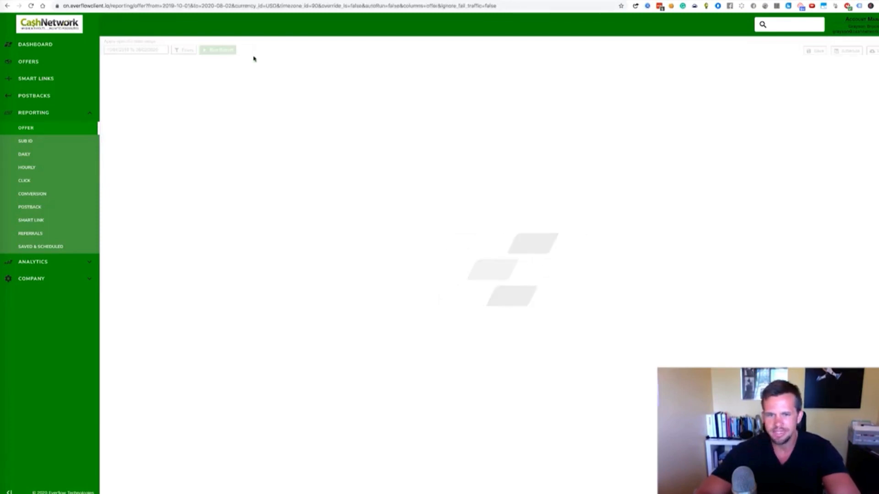
click(218, 50)
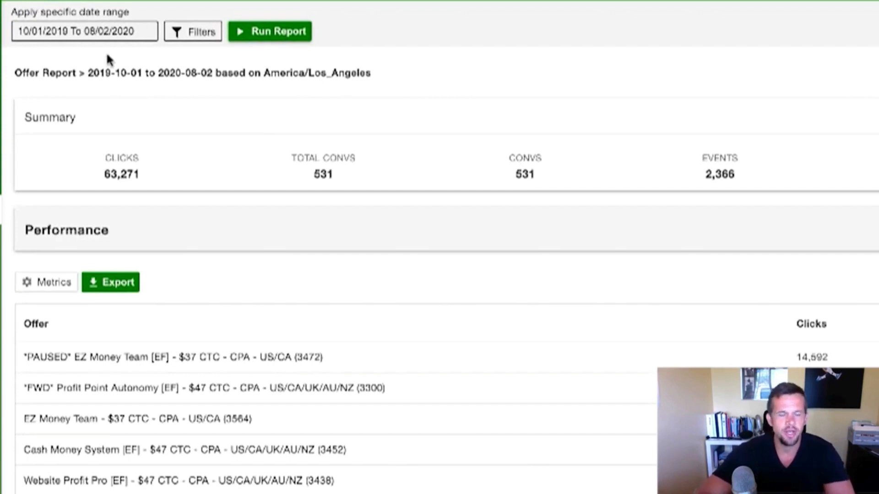
mouse_move(303, 234)
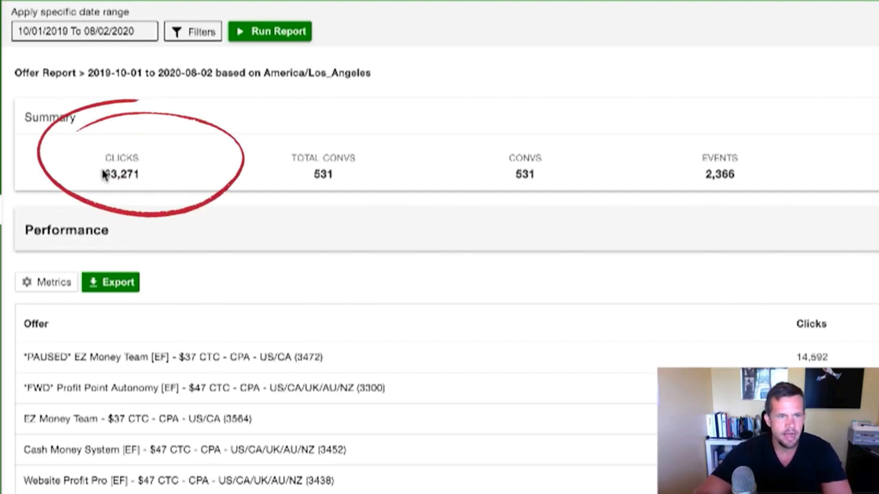
double_click(121, 174)
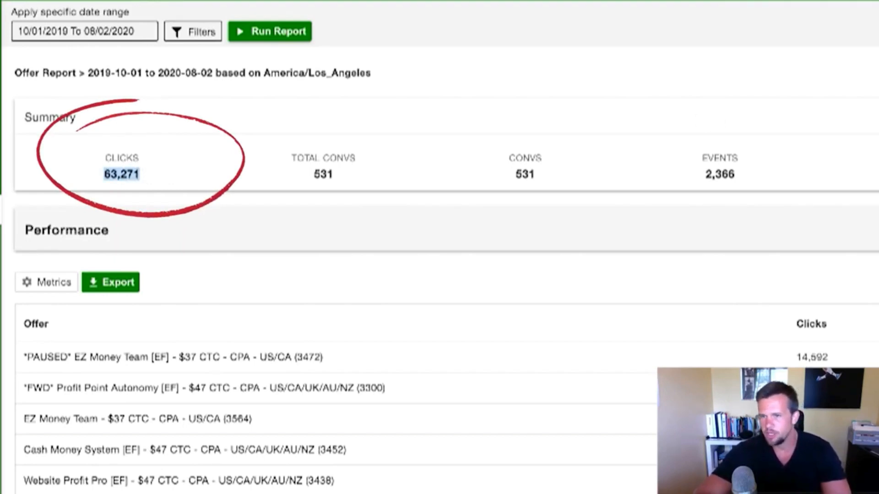
scroll(right, 3)
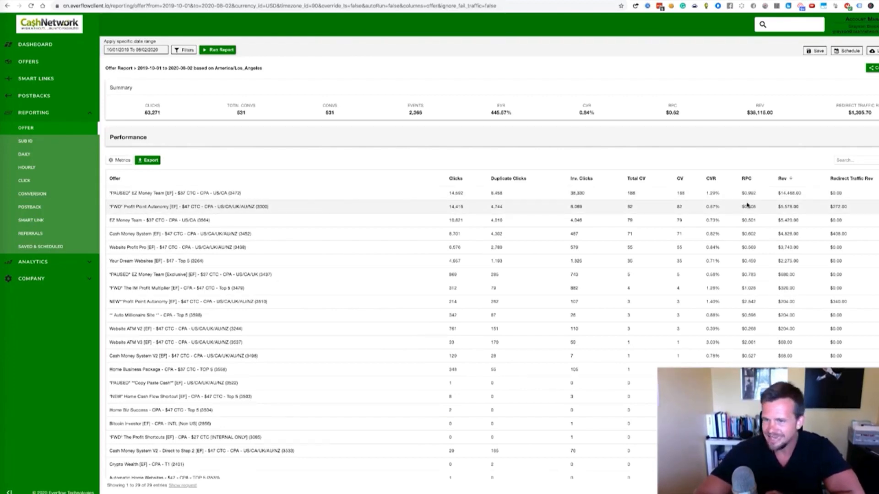
mouse_move(747, 218)
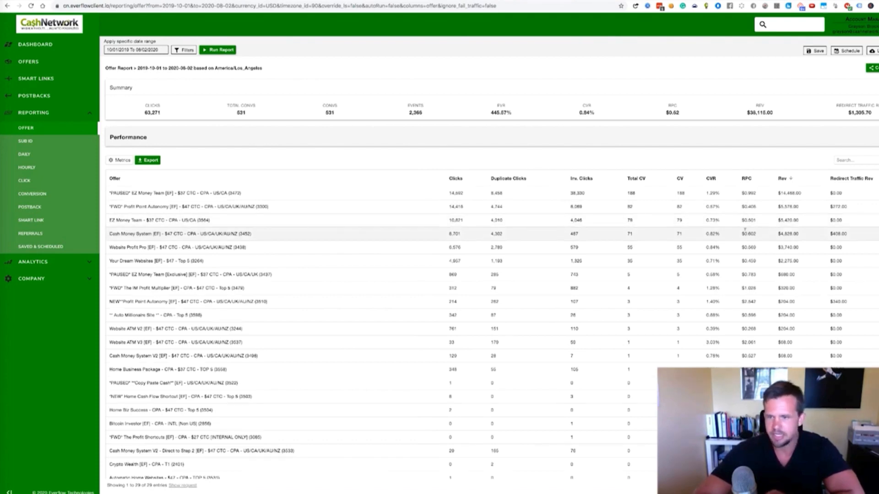
mouse_move(745, 238)
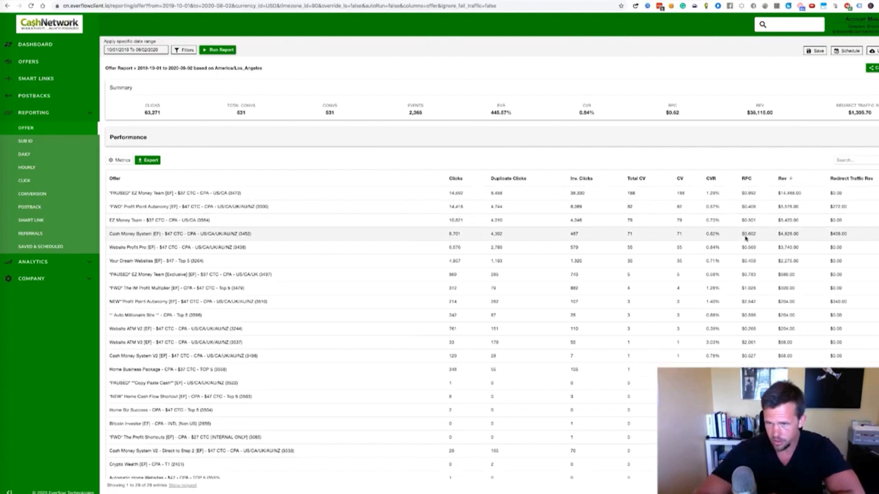
mouse_move(750, 214)
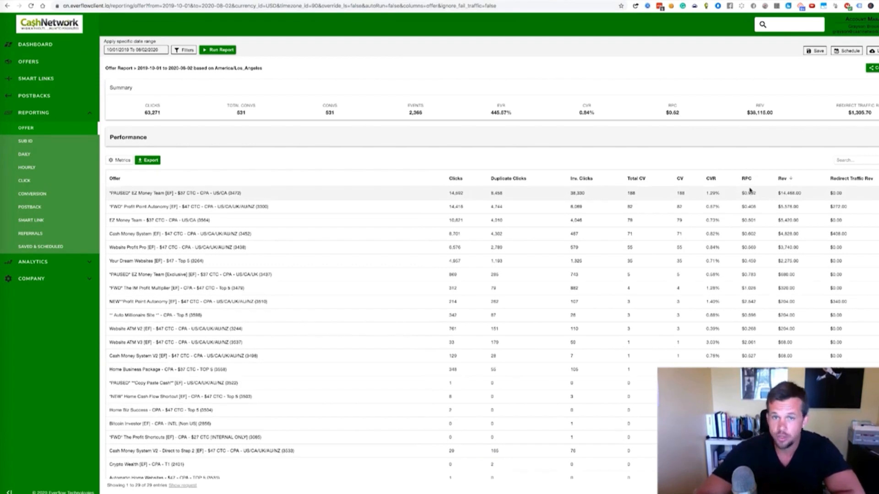
mouse_move(460, 85)
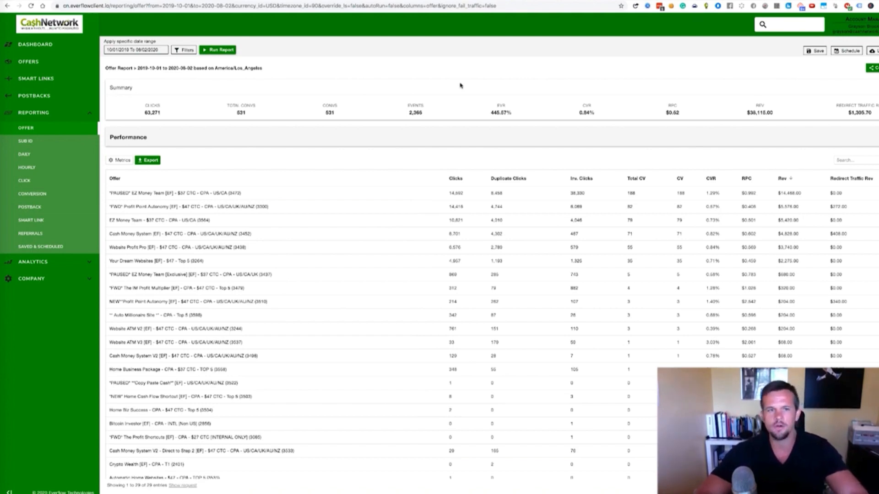
mouse_move(460, 86)
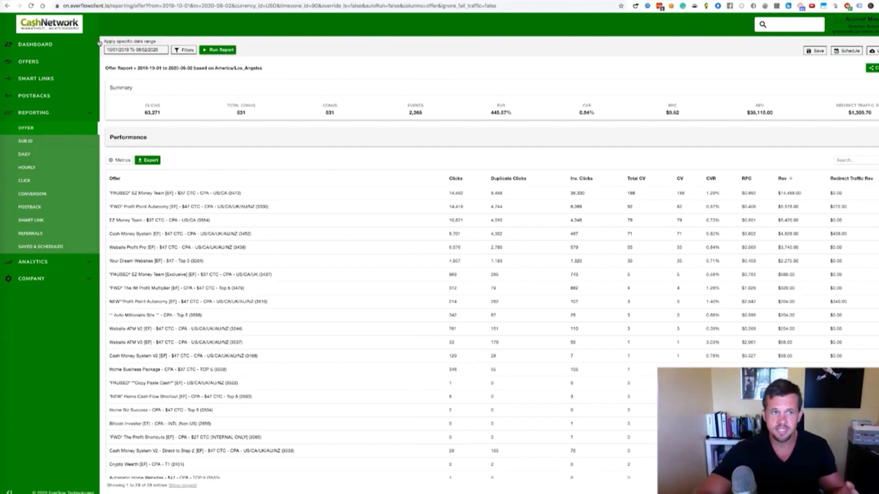
Leave the offer report and return to the Offers list.
click(29, 61)
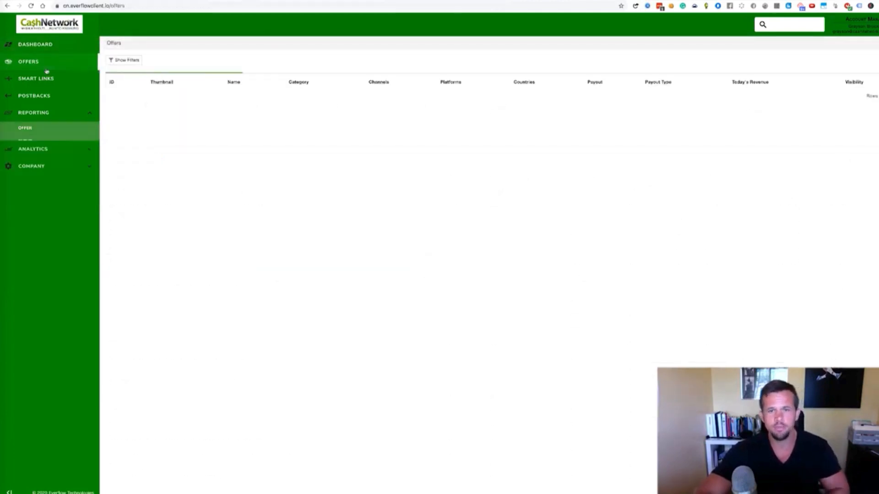
click(33, 111)
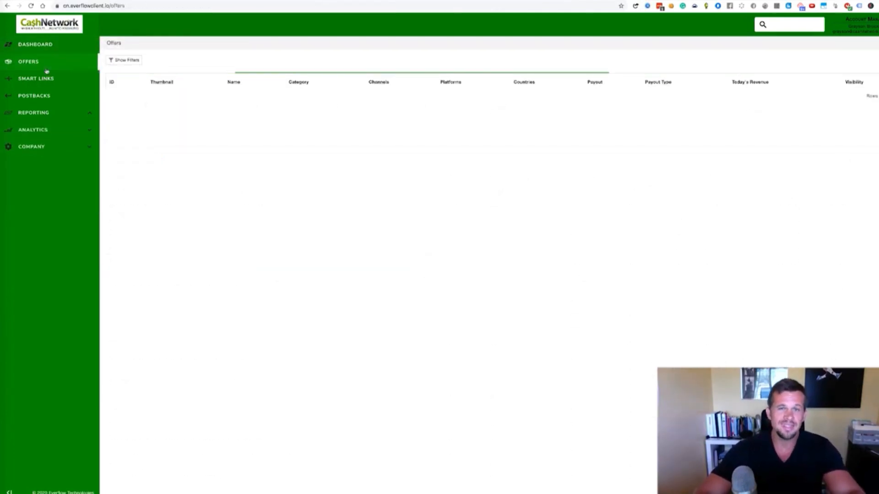